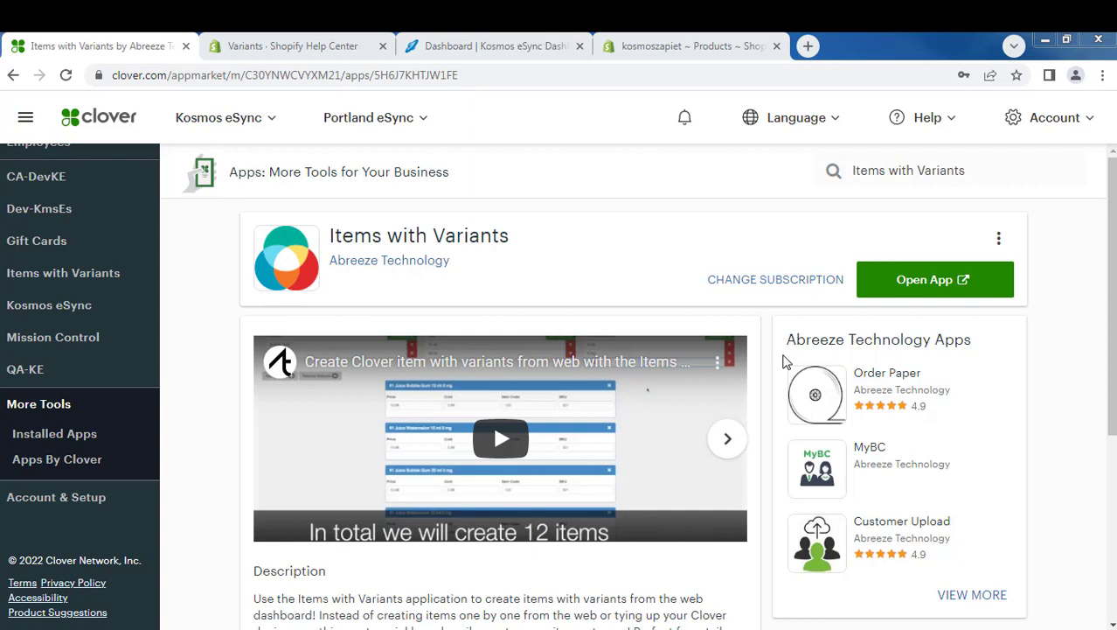
# - Search Clover's app market for Items with Variants and list the matching apps
pyautogui.click(952, 169)
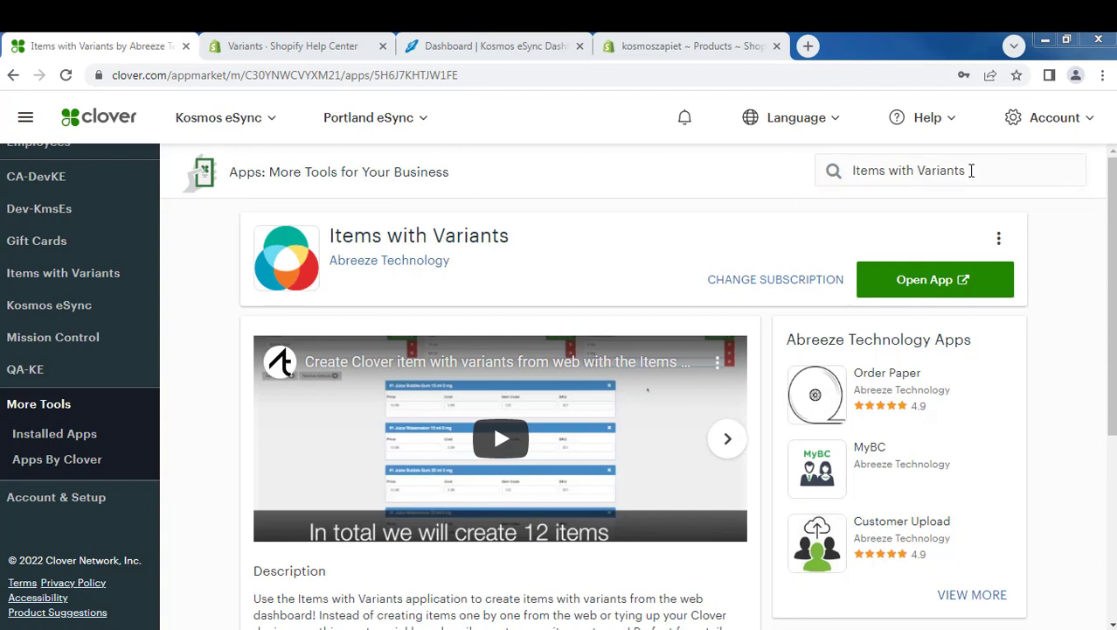
pyautogui.click(951, 170)
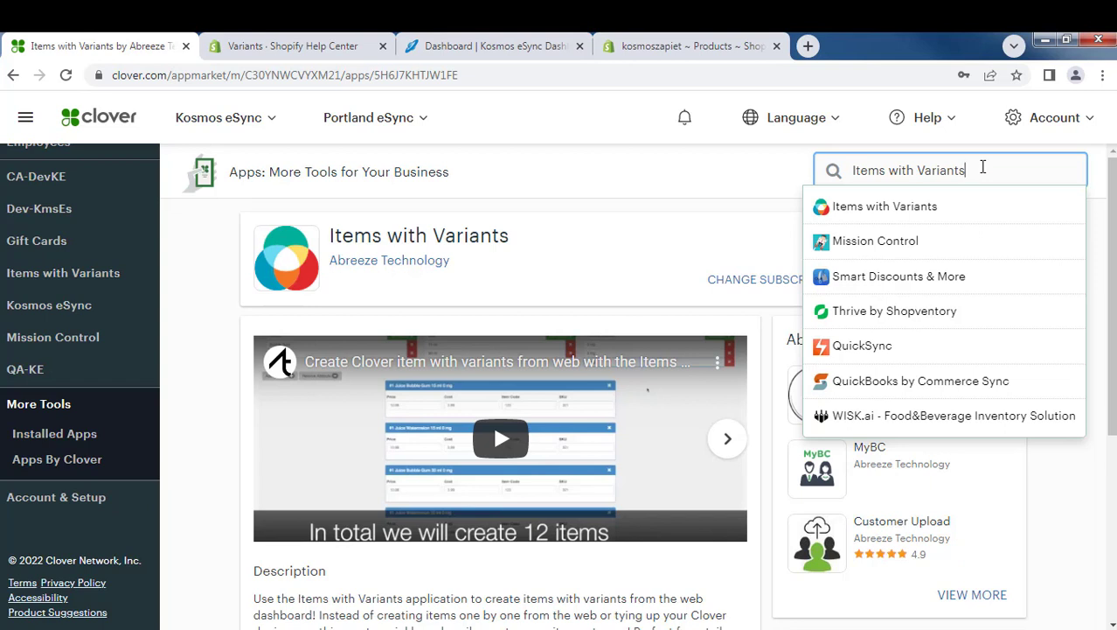
pyautogui.moveTo(108, 284)
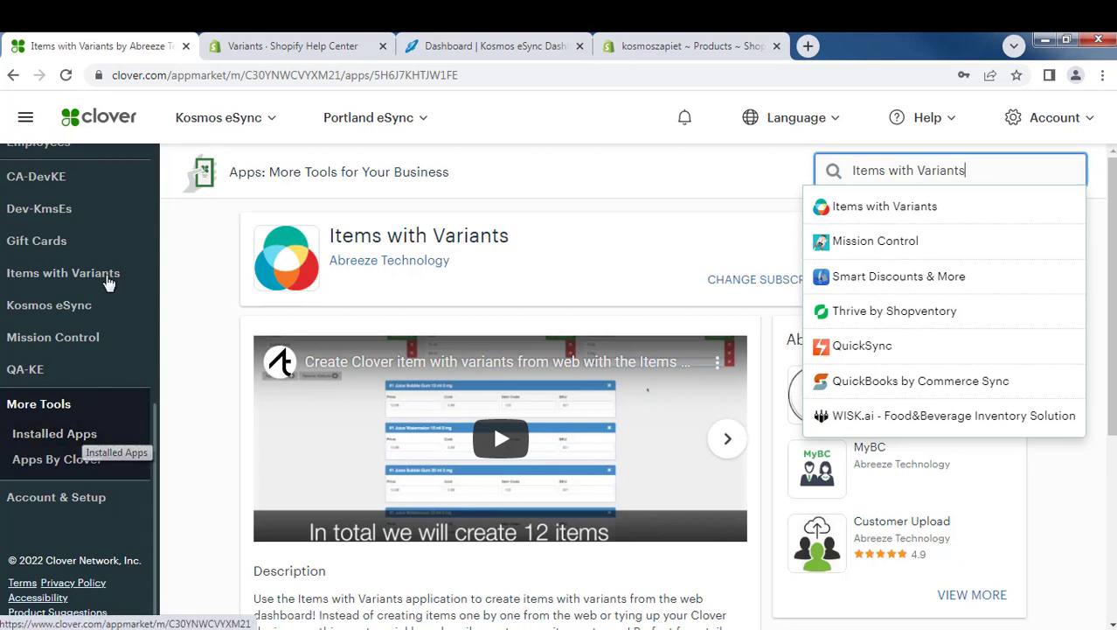
pyautogui.moveTo(63, 273)
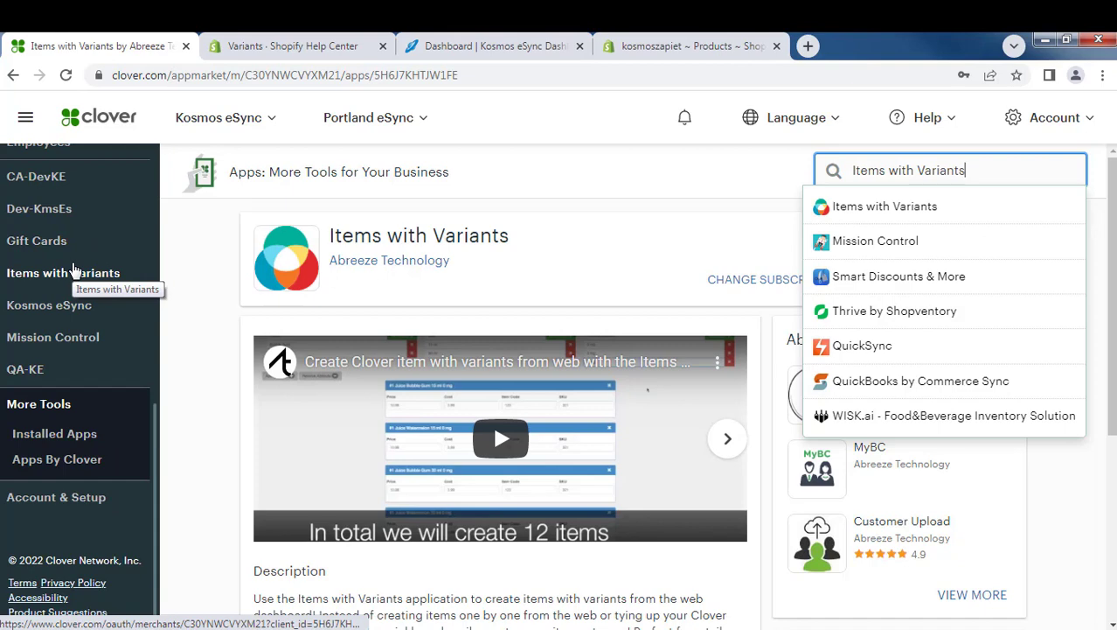
pyautogui.moveTo(63, 273)
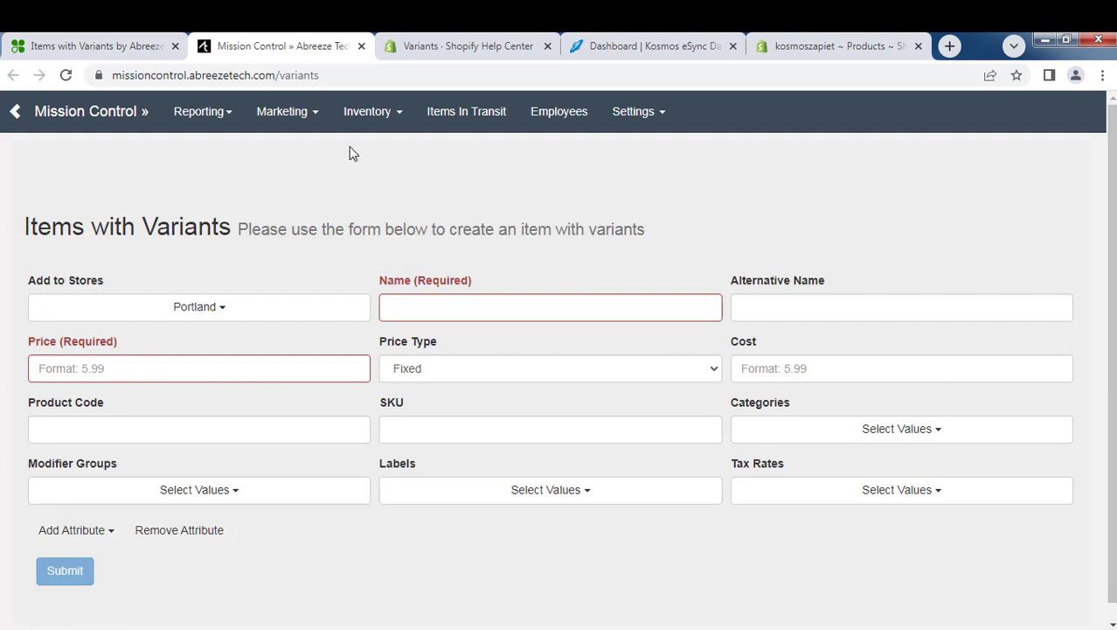
# - Enter the new item's name My Great T-Shirt with price 55 and cost 22
pyautogui.click(367, 111)
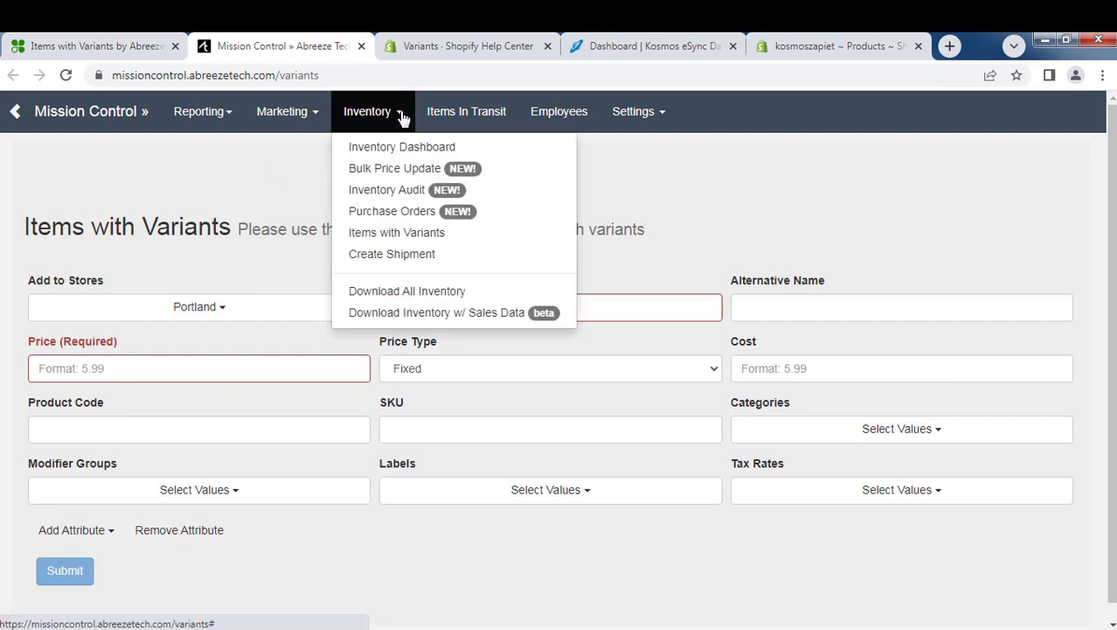
pyautogui.moveTo(395, 230)
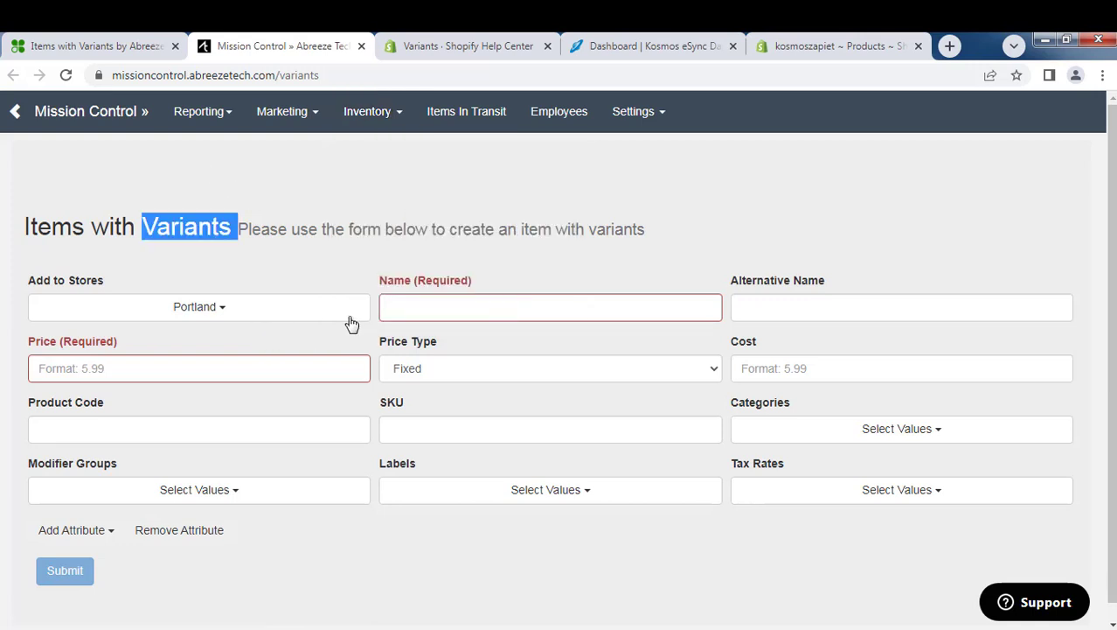
pyautogui.click(549, 306)
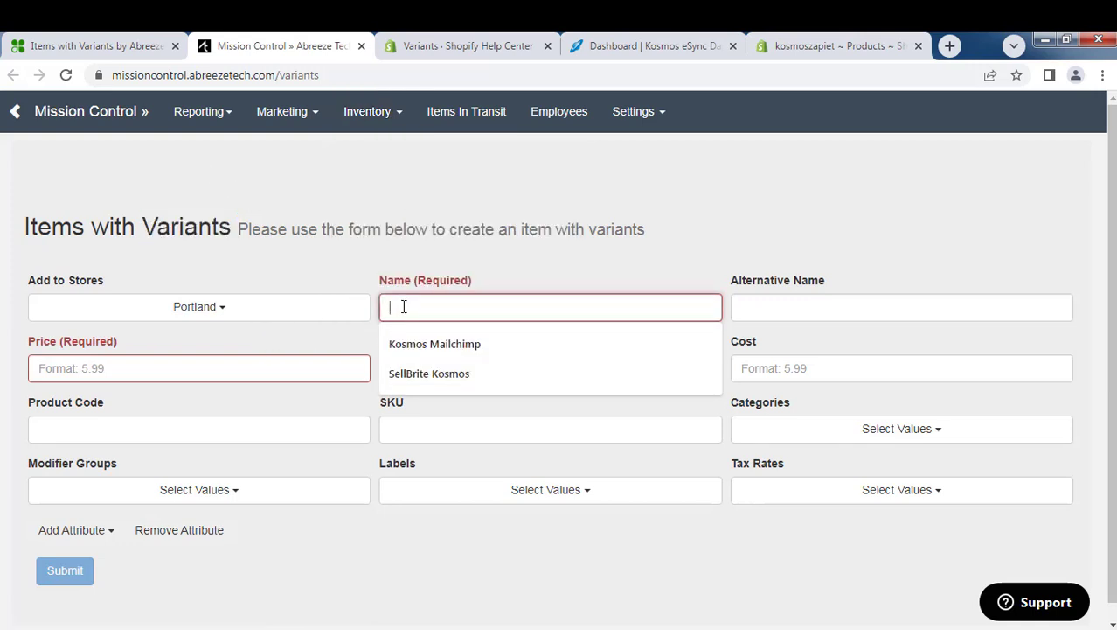
pyautogui.write('My T')
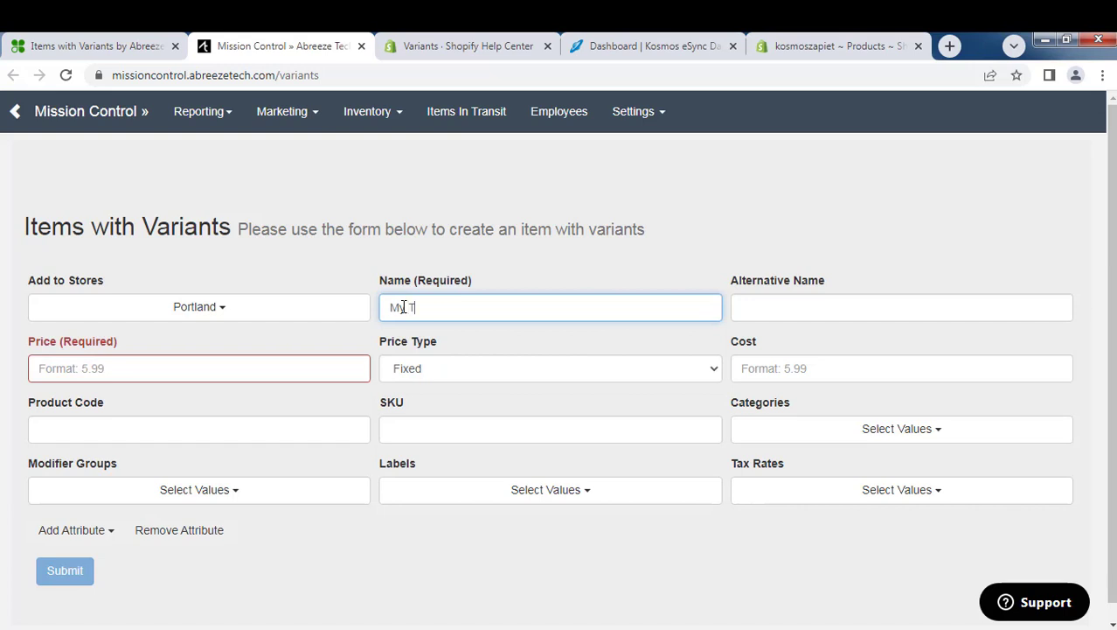
pyautogui.write('-Shirt')
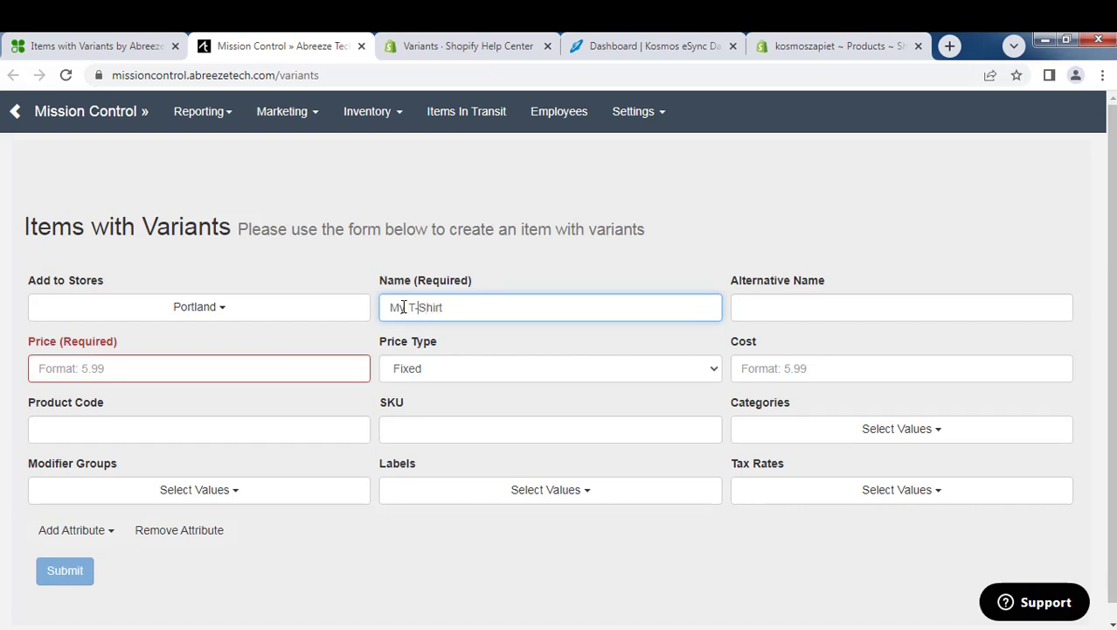
pyautogui.write('Gif')
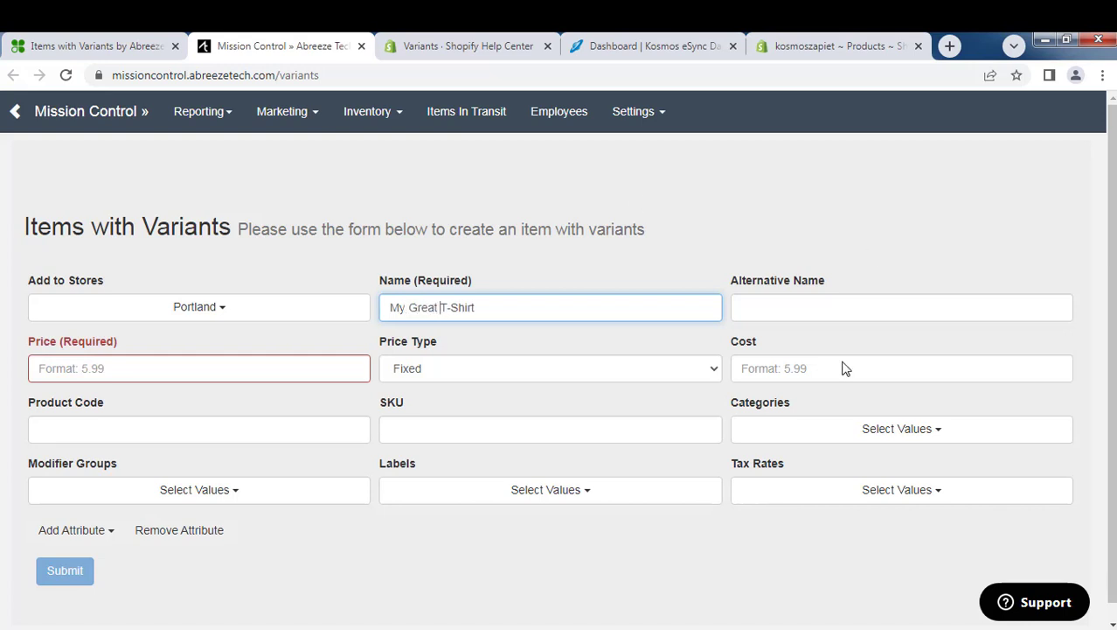
pyautogui.click(551, 367)
pyautogui.write('55')
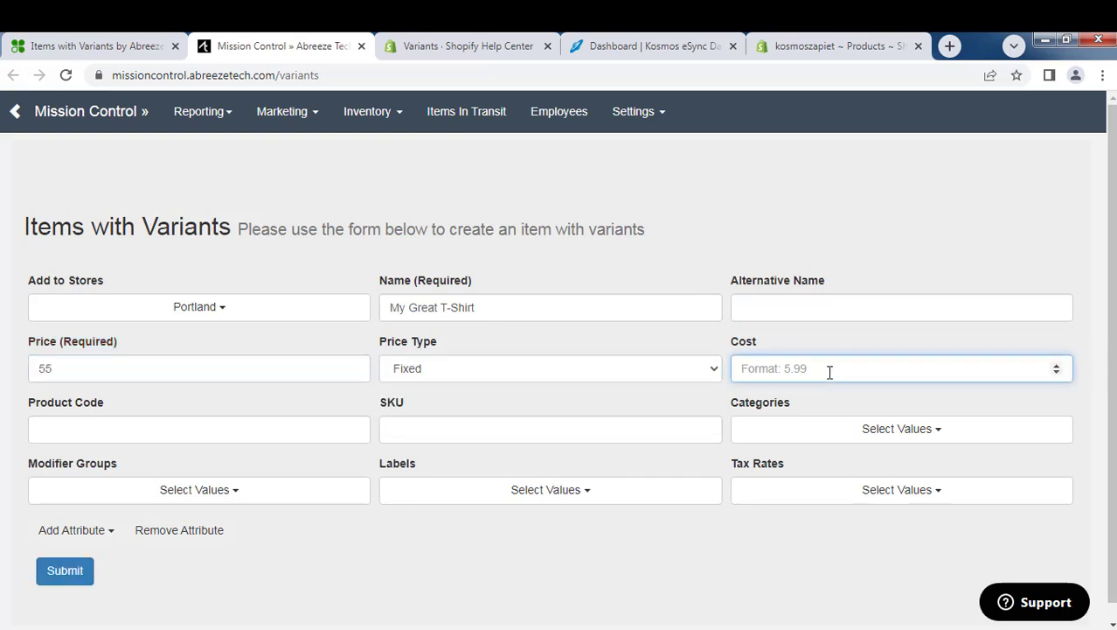
pyautogui.write('22')
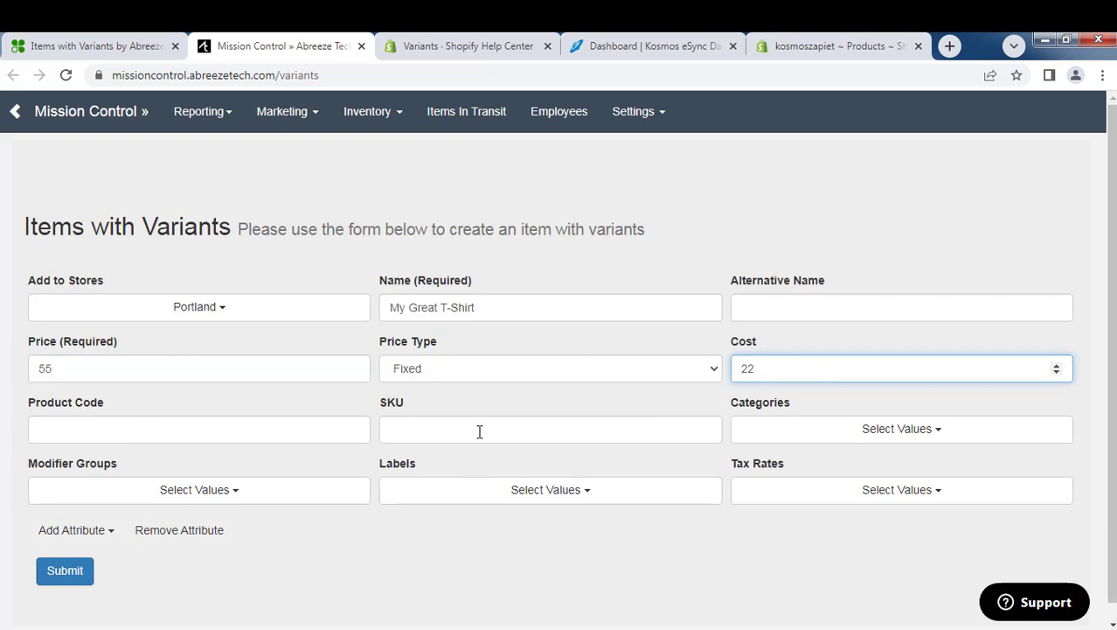
# - Give the item SKU MYTSHIRT and assign it to the Mens category
pyautogui.click(549, 429)
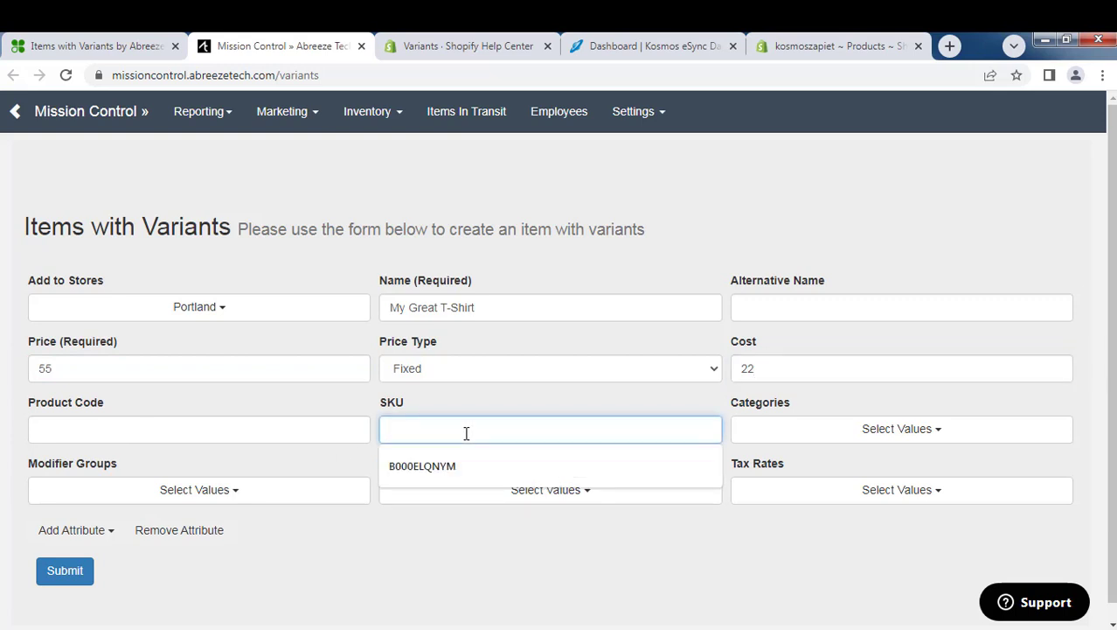
pyautogui.write('MYTSHIR')
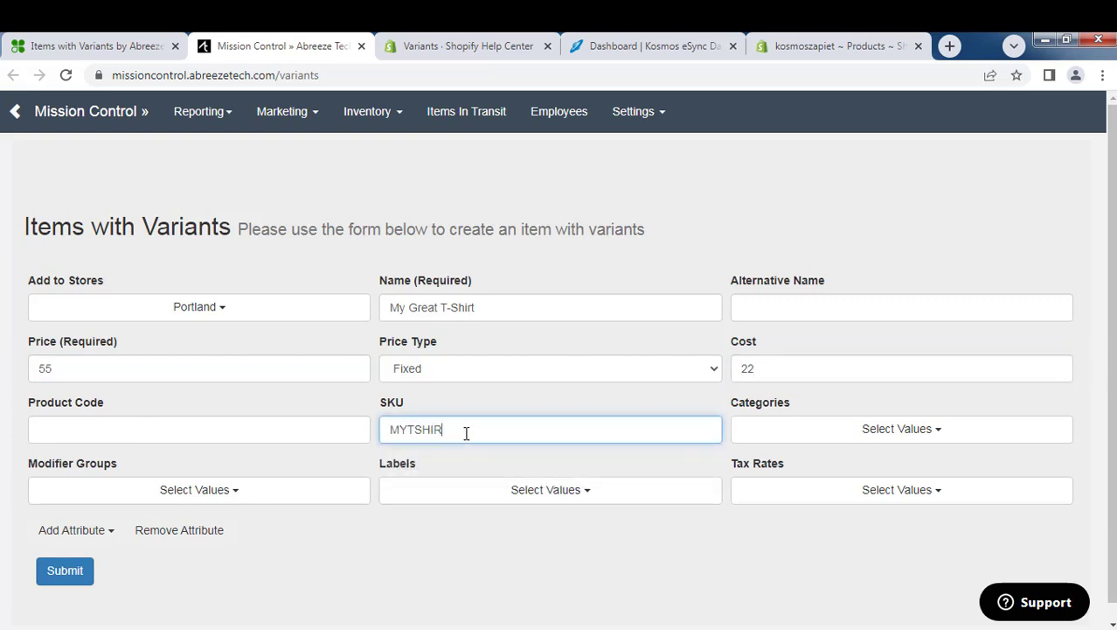
pyautogui.click(900, 429)
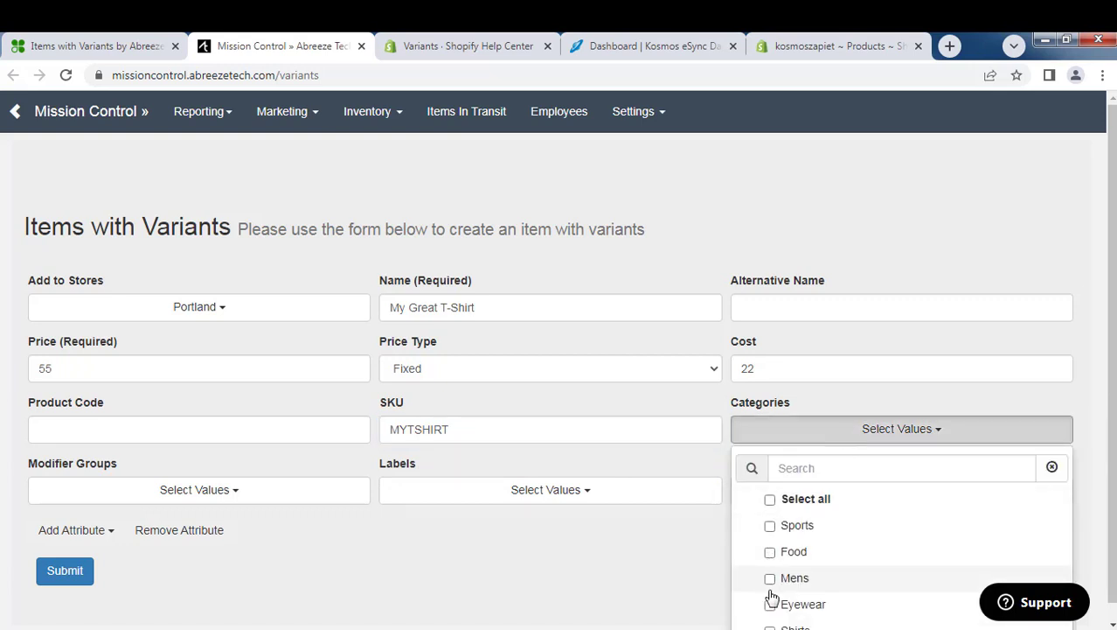
pyautogui.click(769, 577)
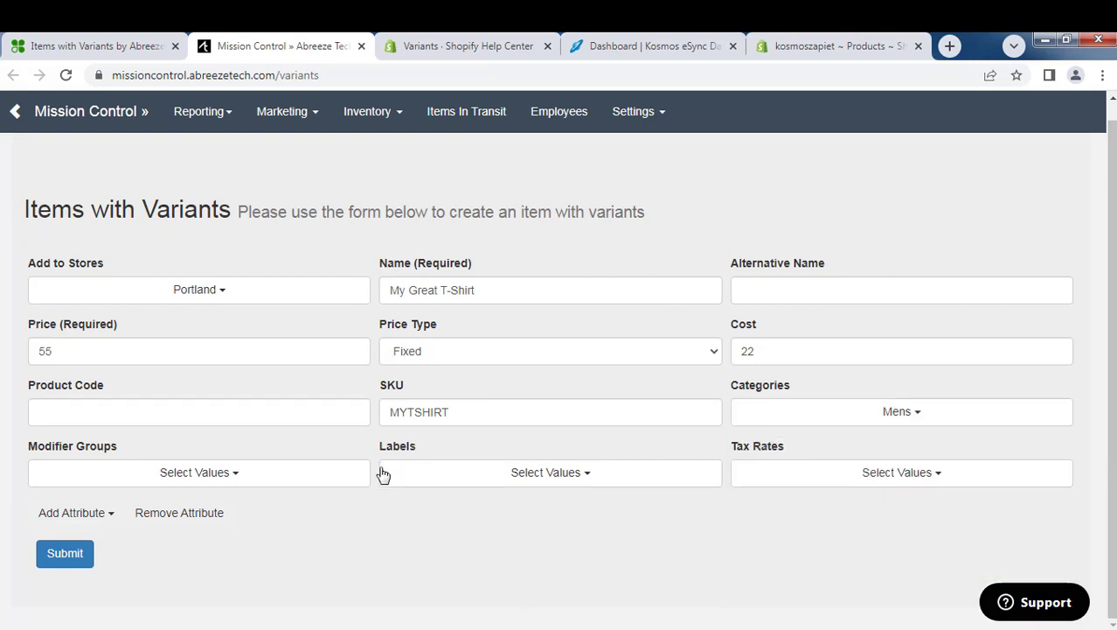
pyautogui.moveTo(383, 474)
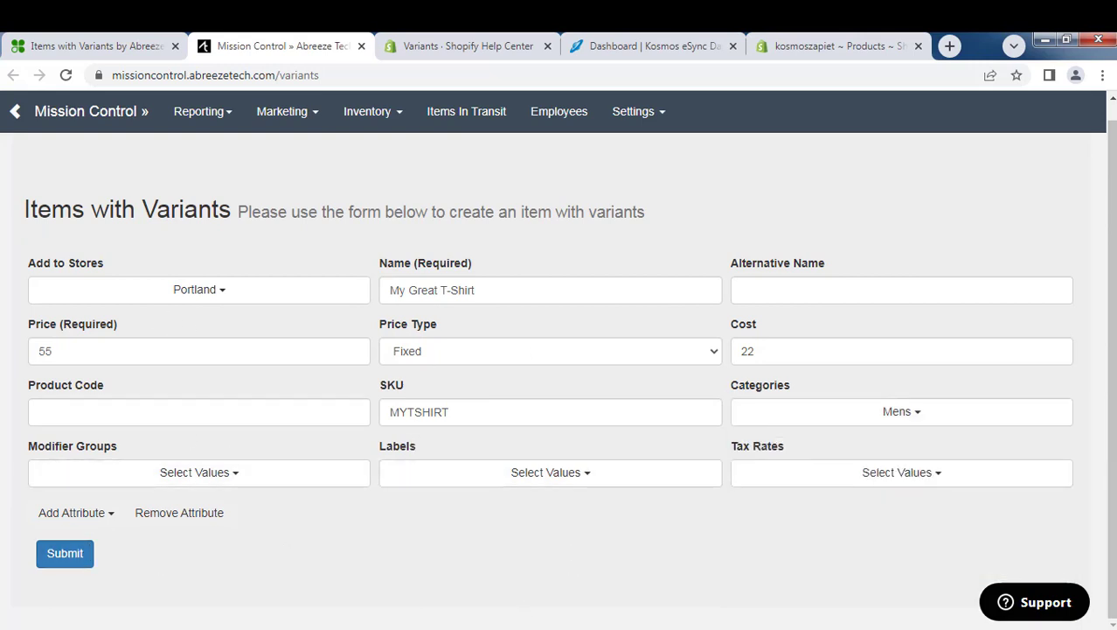
# - Add a preset Color attribute and remove Blue, leaving Black, Green and Yellow variants
pyautogui.click(72, 512)
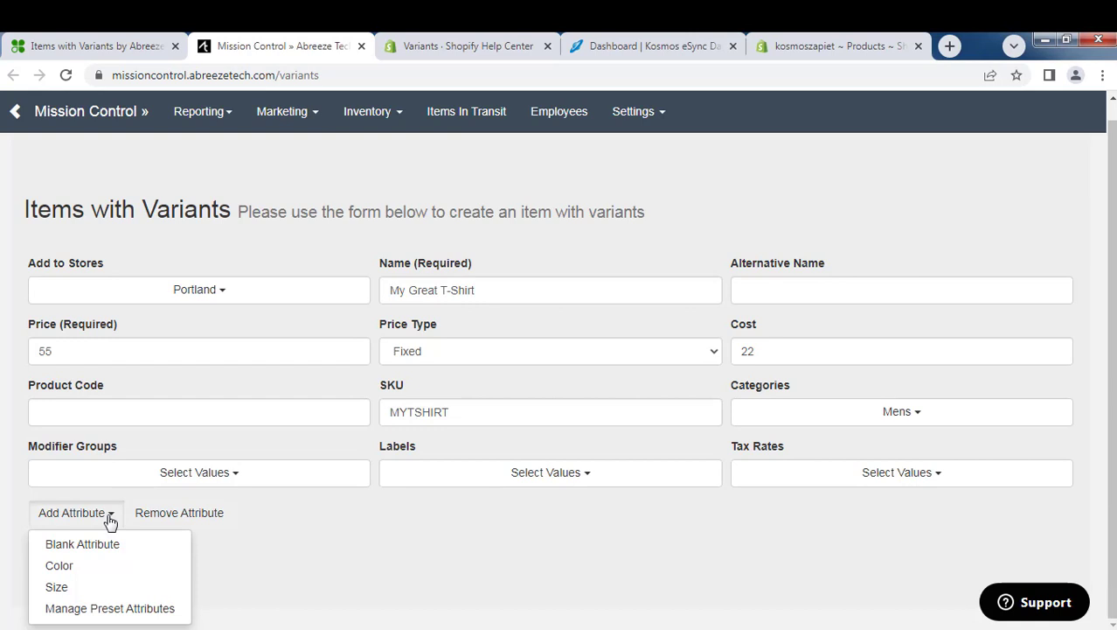
pyautogui.moveTo(59, 564)
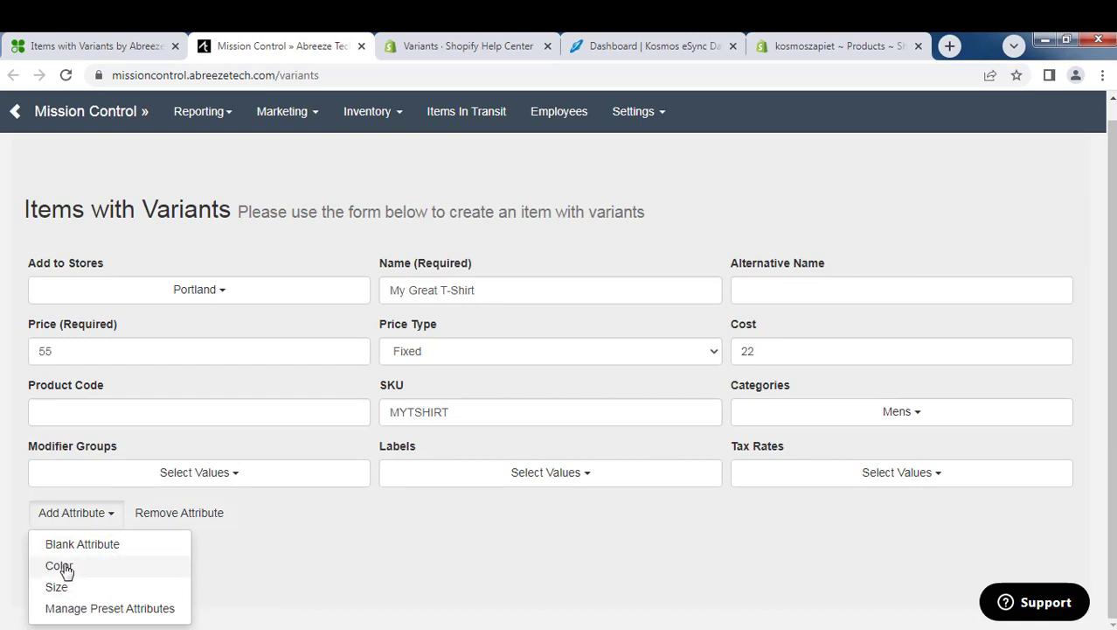
pyautogui.click(60, 565)
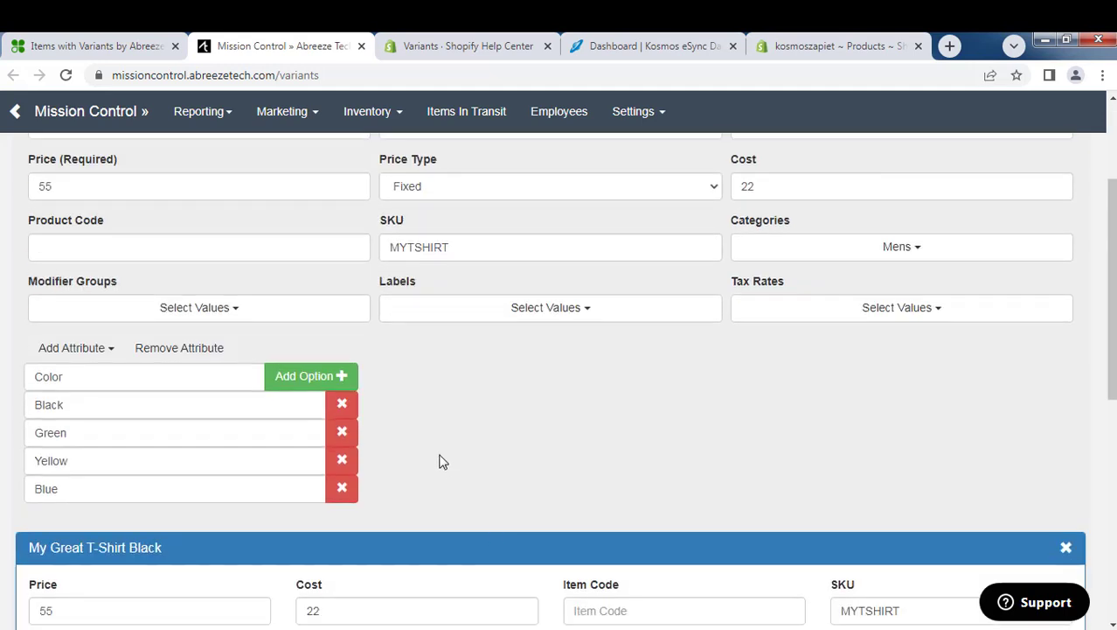
pyautogui.moveTo(367, 486)
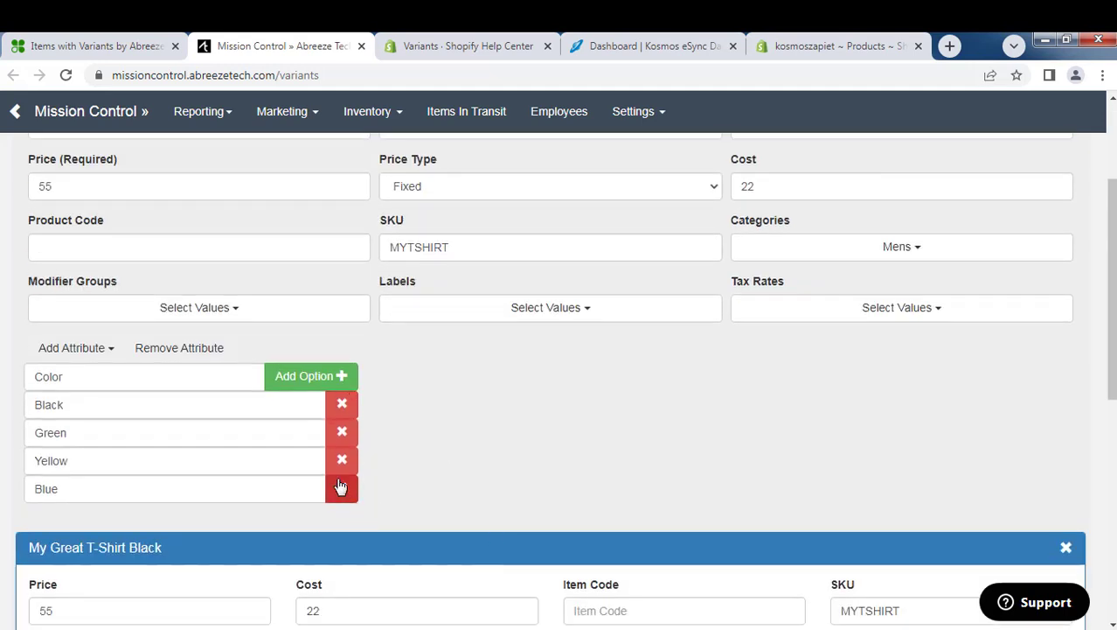
pyautogui.click(341, 488)
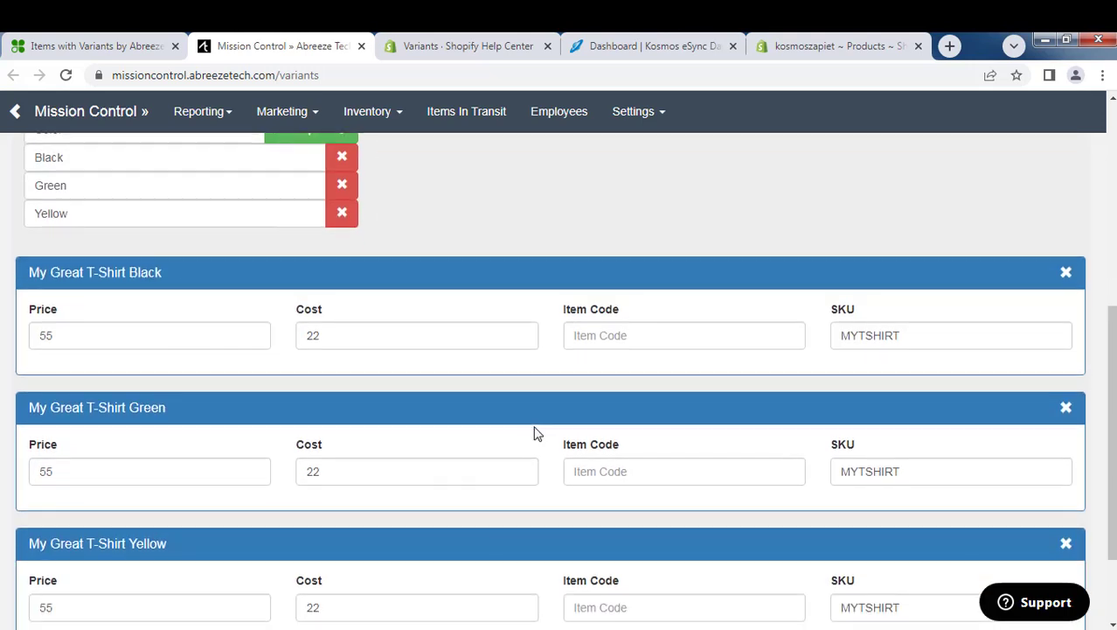
pyautogui.scroll(-3)
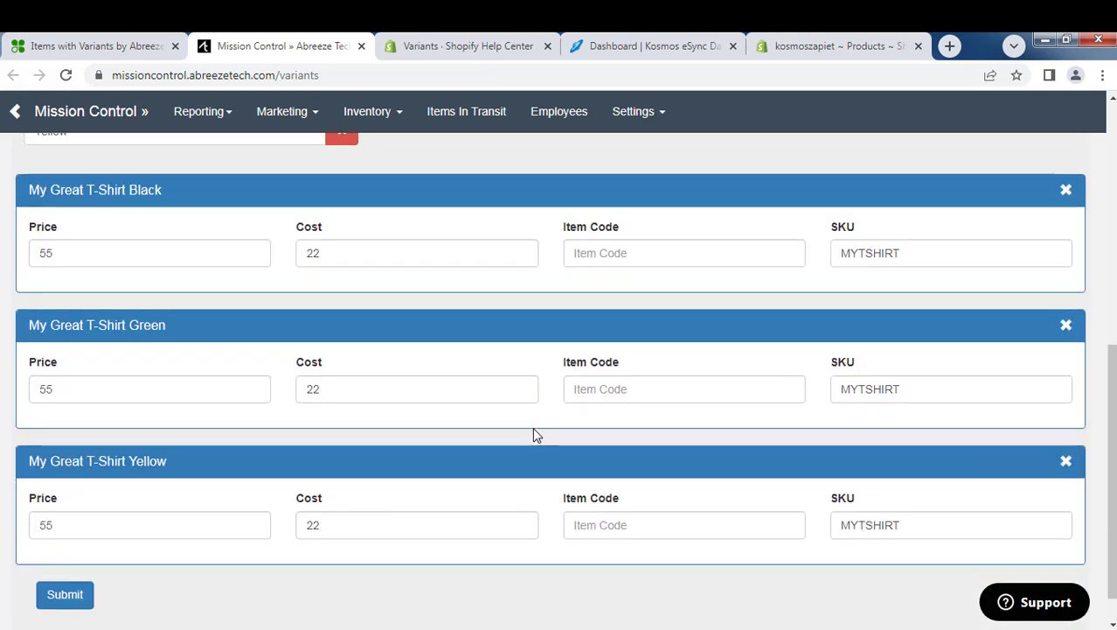
pyautogui.moveTo(857, 318)
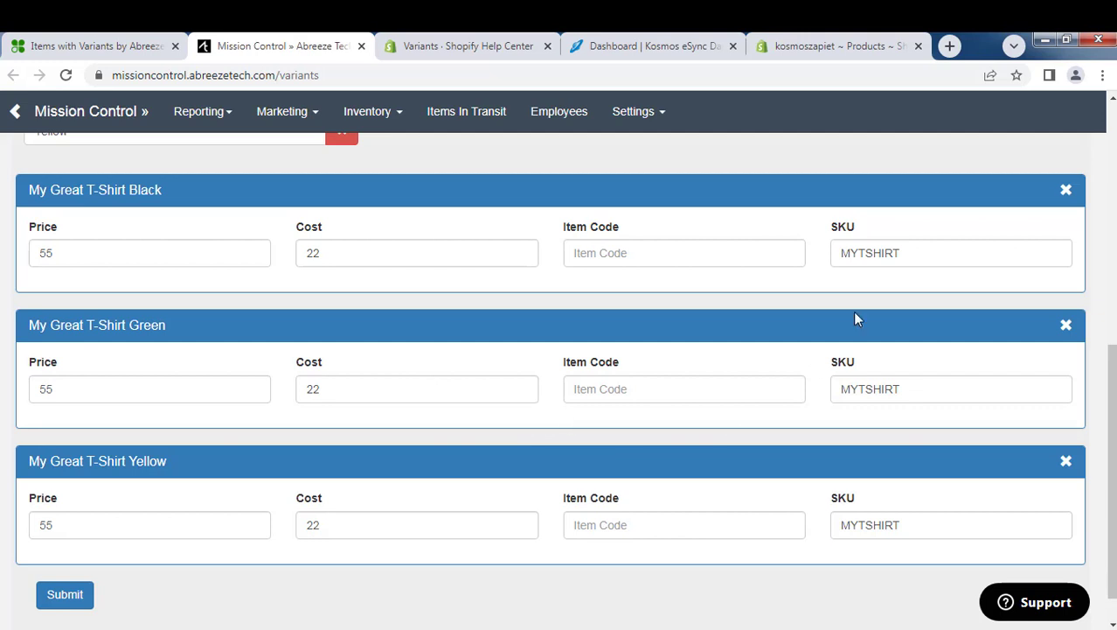
# - Set variant SKUs MYTSHIRTBLK, MYTSHIRTGRN and MYTSHIRTYLL and submit the three variants
pyautogui.click(951, 251)
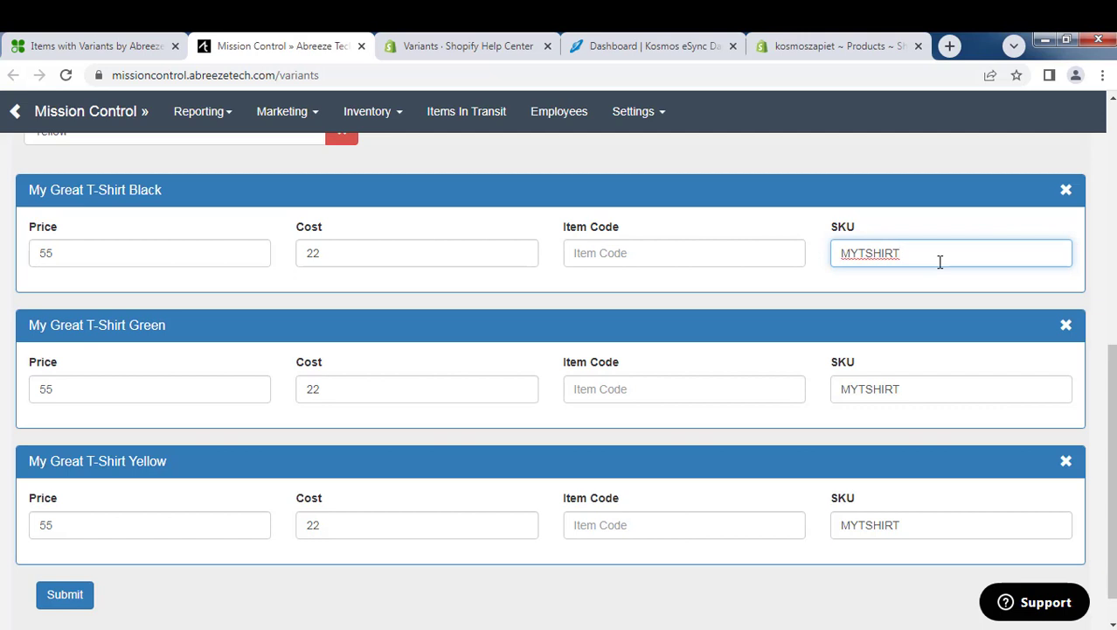
pyautogui.click(951, 388)
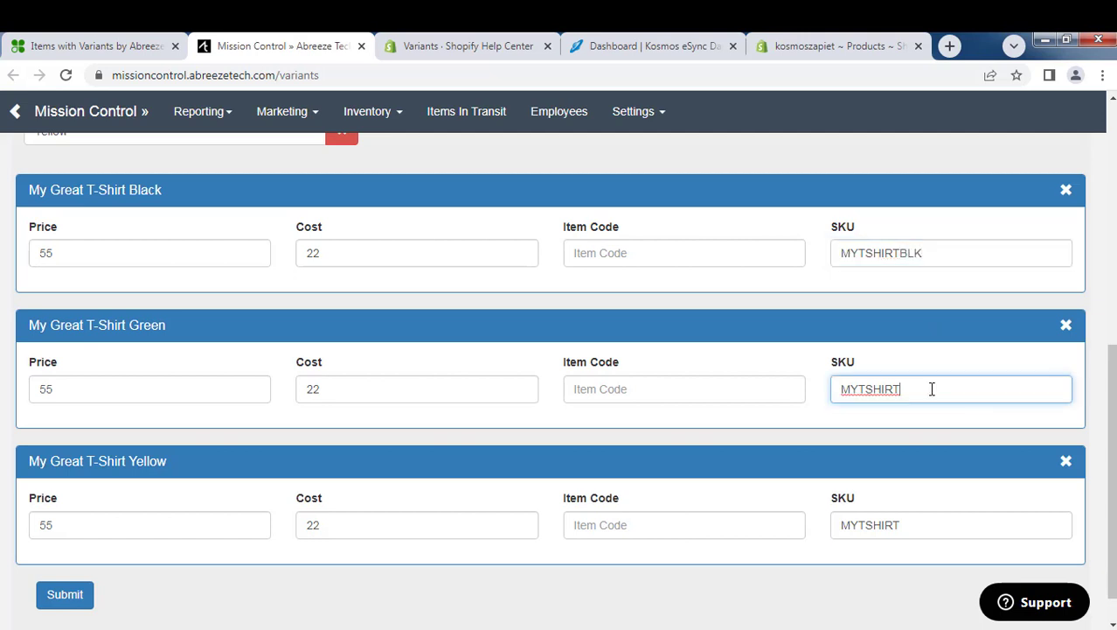
pyautogui.click(952, 524)
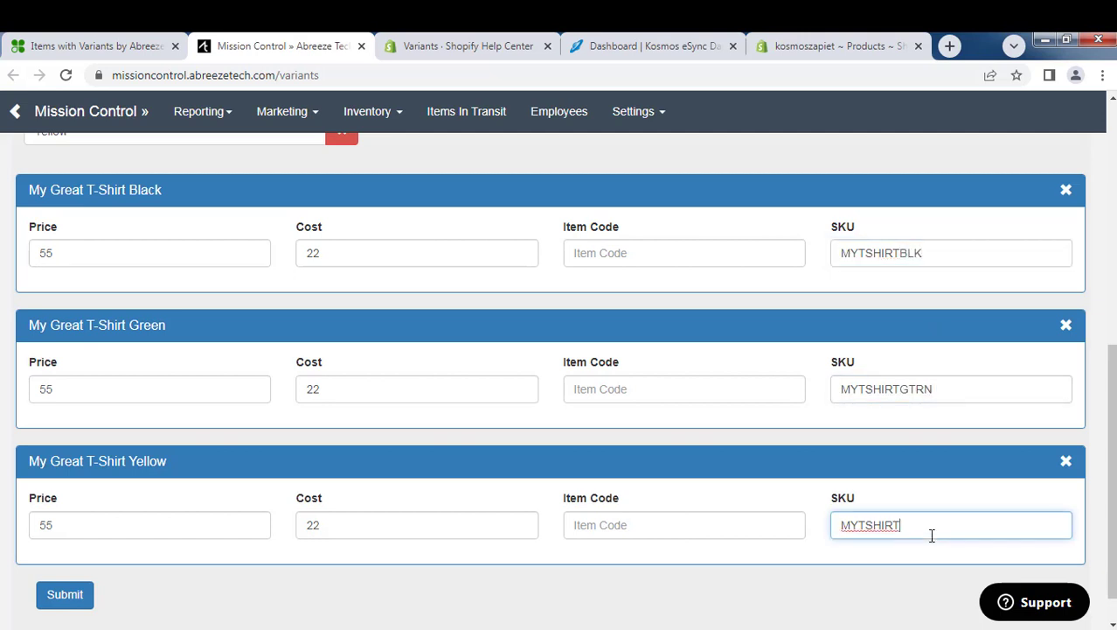
pyautogui.write('YLL')
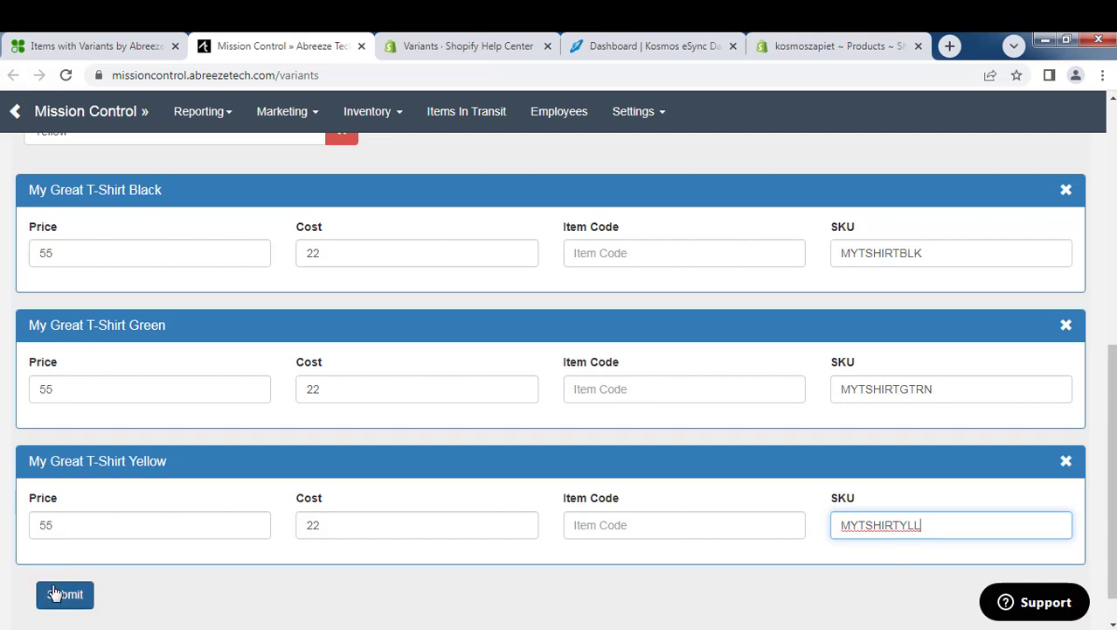
pyautogui.click(63, 595)
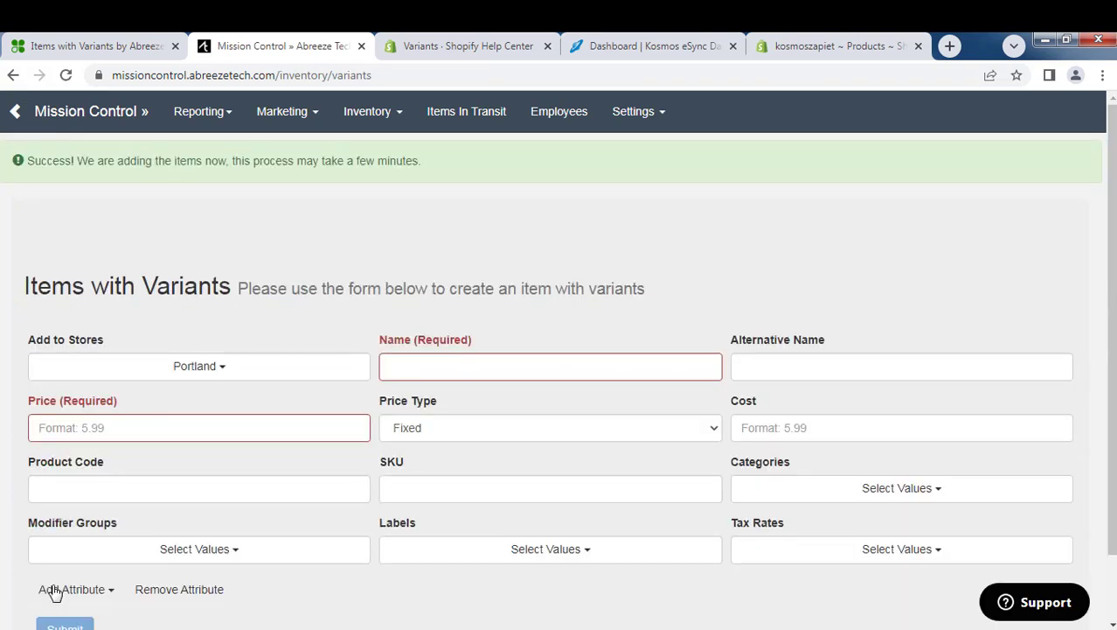
pyautogui.moveTo(392, 161)
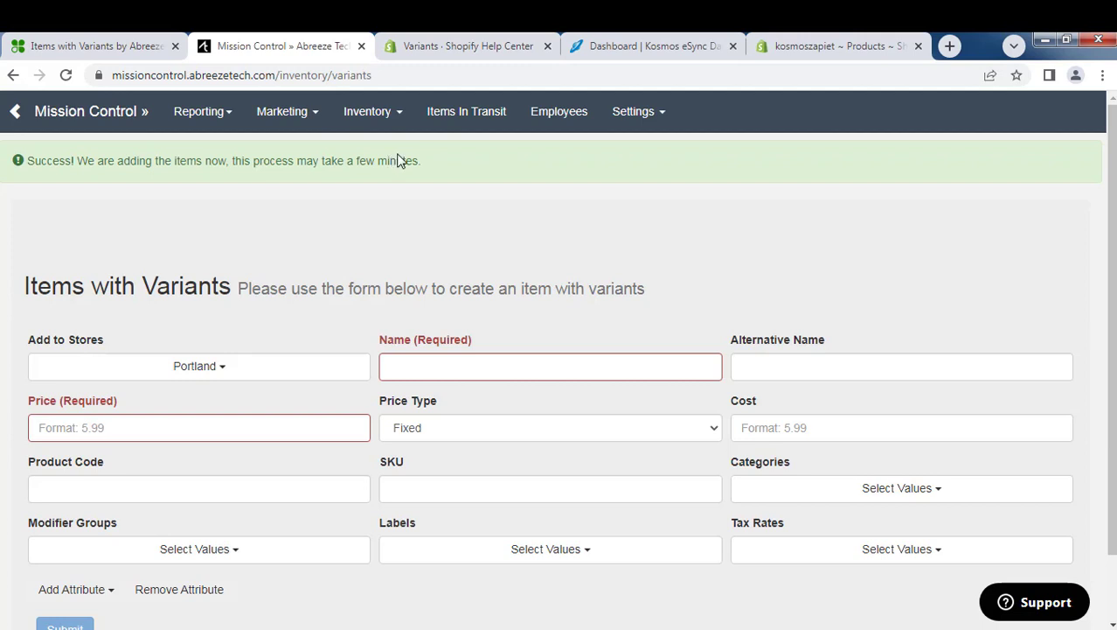
# - Show Clover's Inventory Items list with the three new $55.00 My Great T-Shirt entries
pyautogui.click(94, 46)
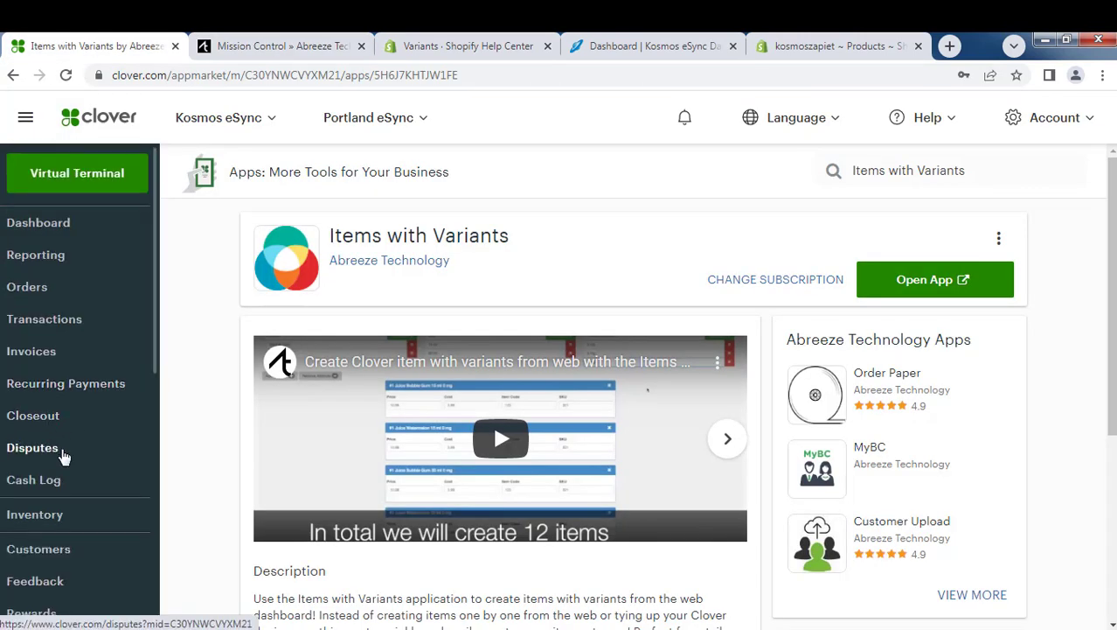
pyautogui.click(35, 514)
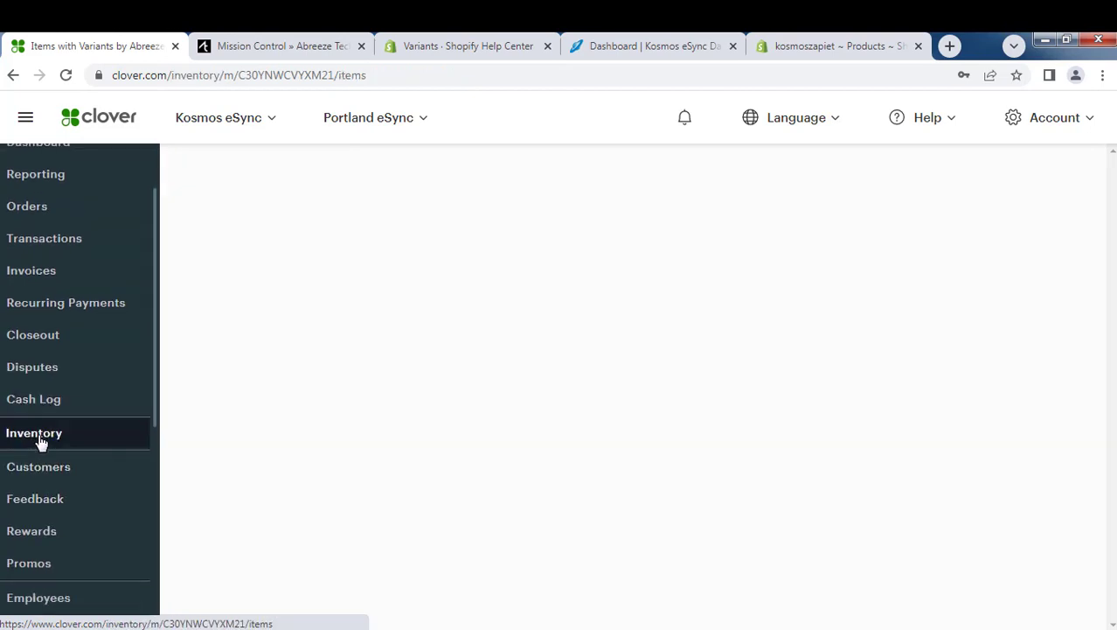
pyautogui.click(35, 434)
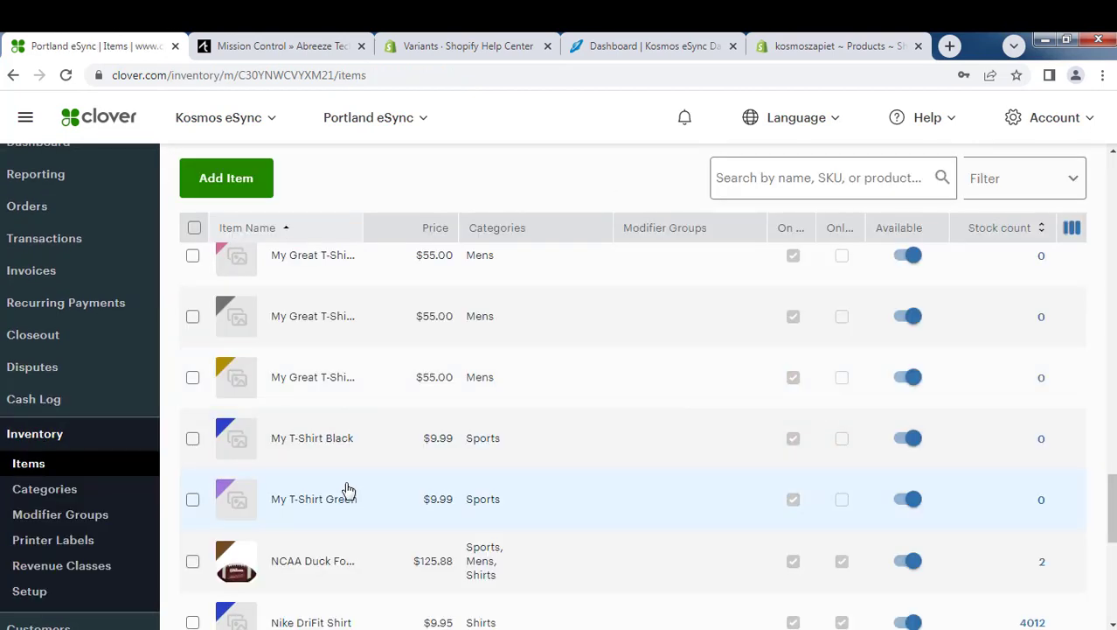
pyautogui.scroll(3)
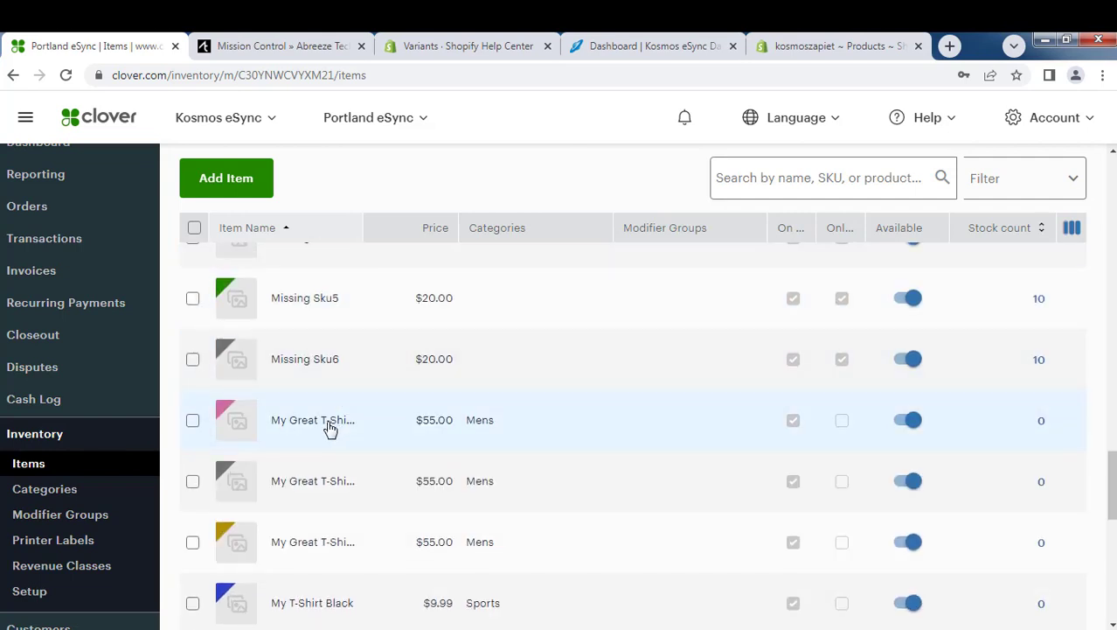
pyautogui.moveTo(437, 431)
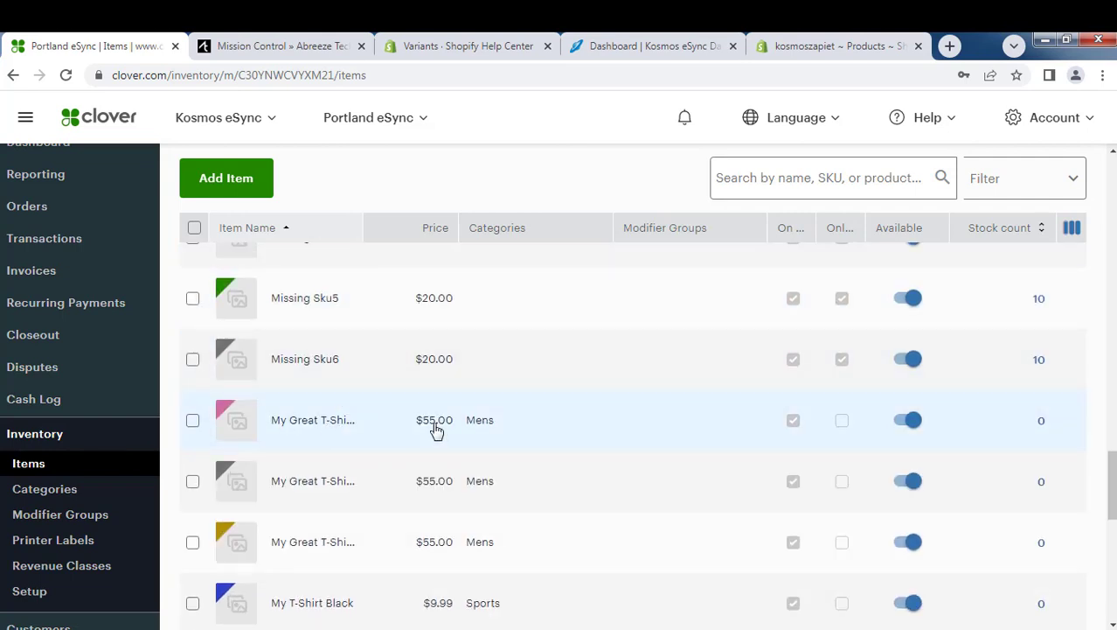
pyautogui.moveTo(1047, 429)
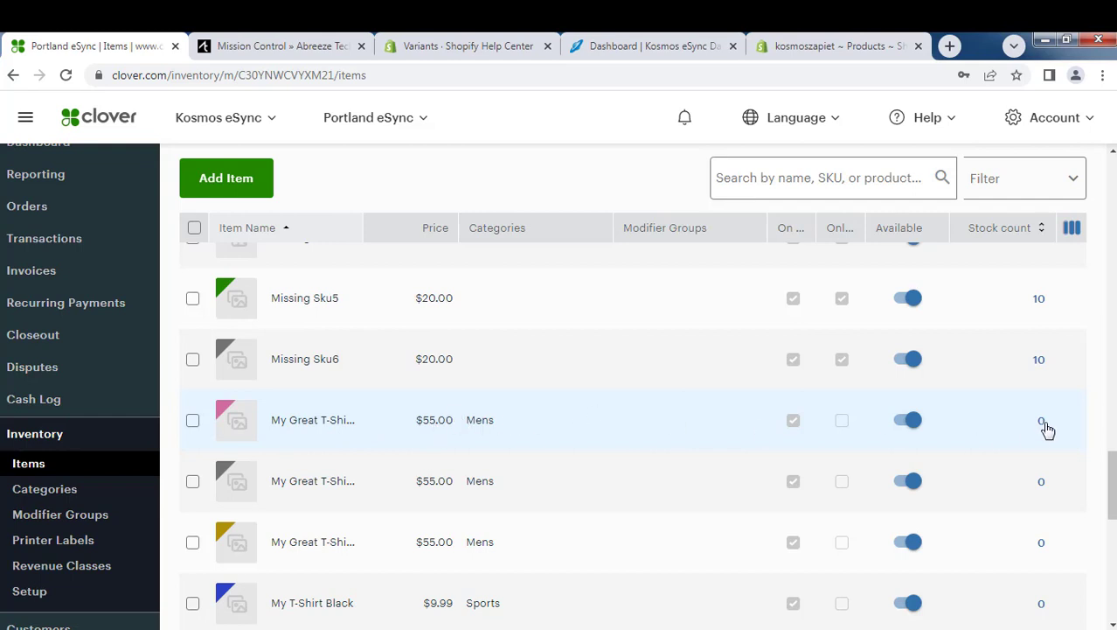
# - Add 5 units of stock to each of the Black, Yellow and Green T-shirt variants
pyautogui.click(1042, 420)
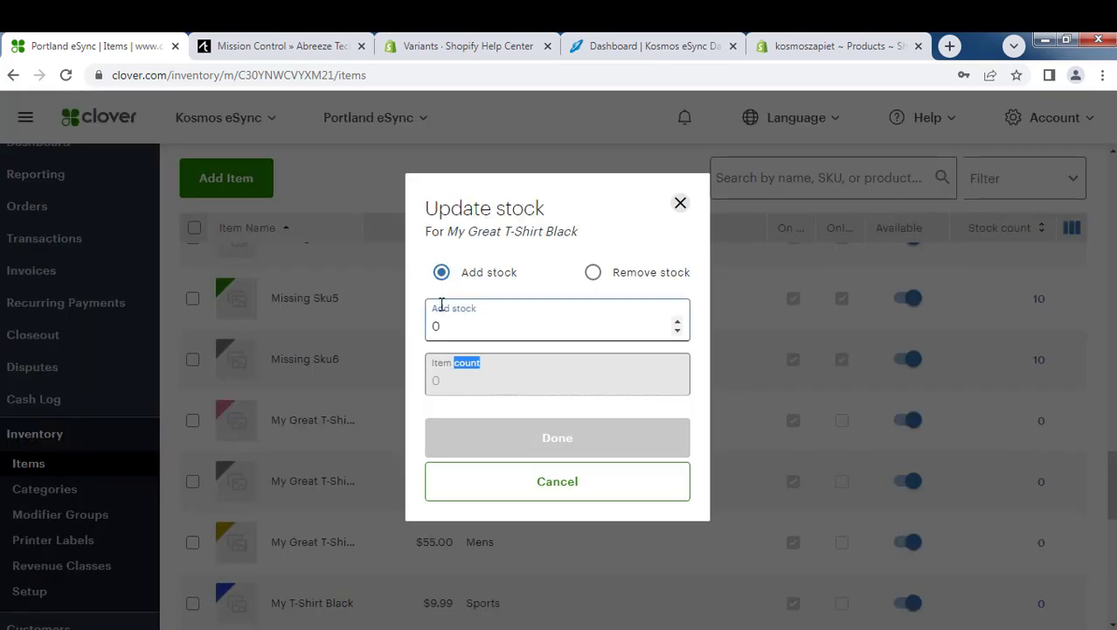
pyautogui.click(556, 325)
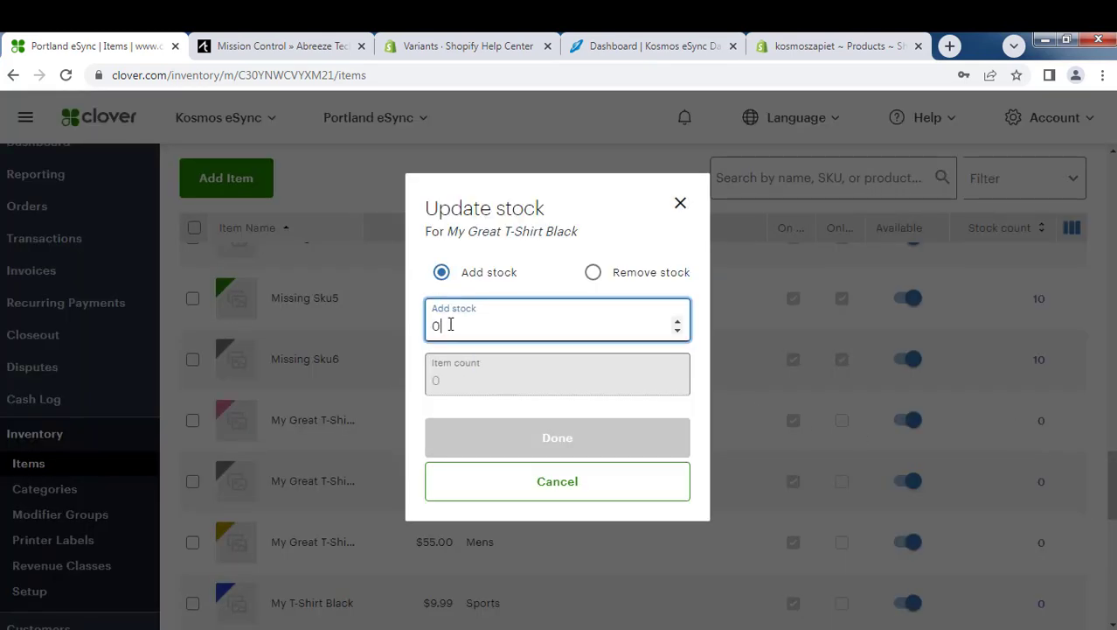
pyautogui.write('5')
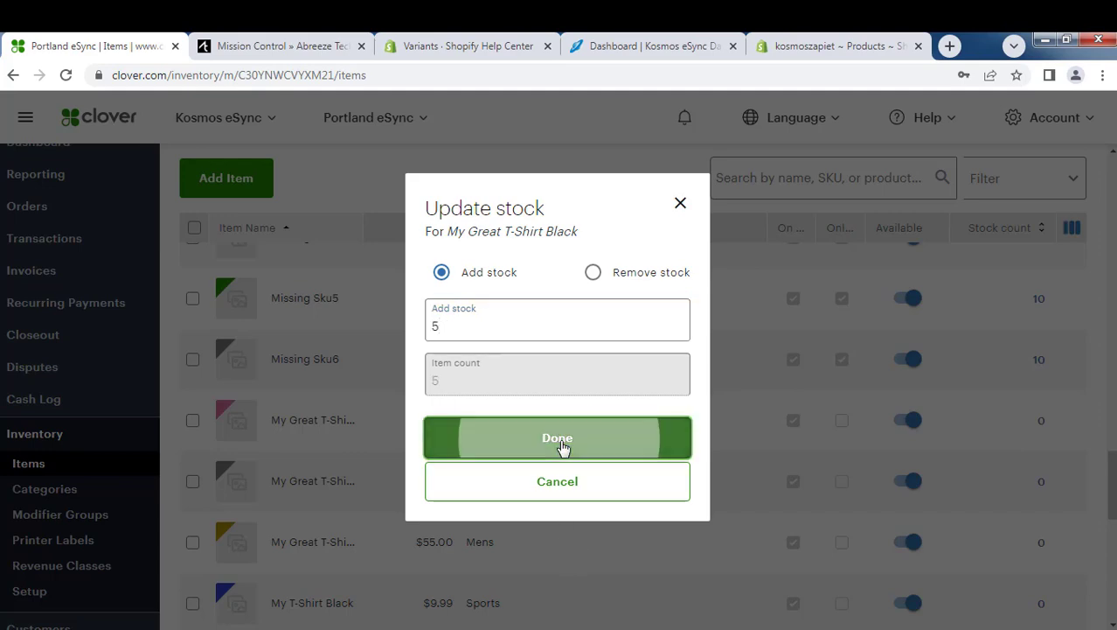
pyautogui.click(556, 437)
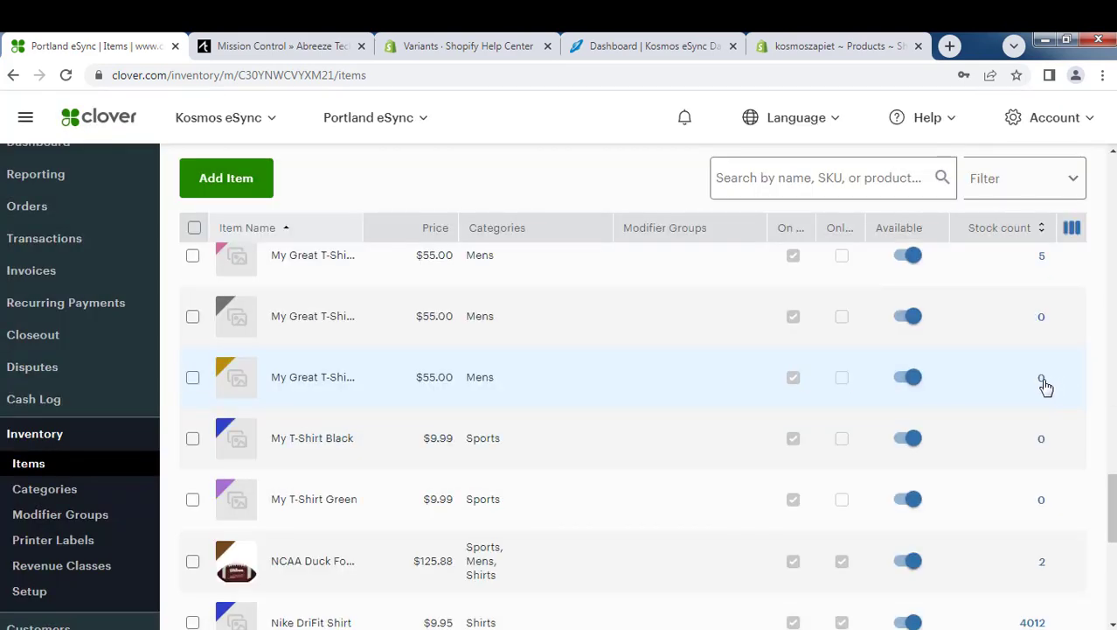
pyautogui.click(1042, 378)
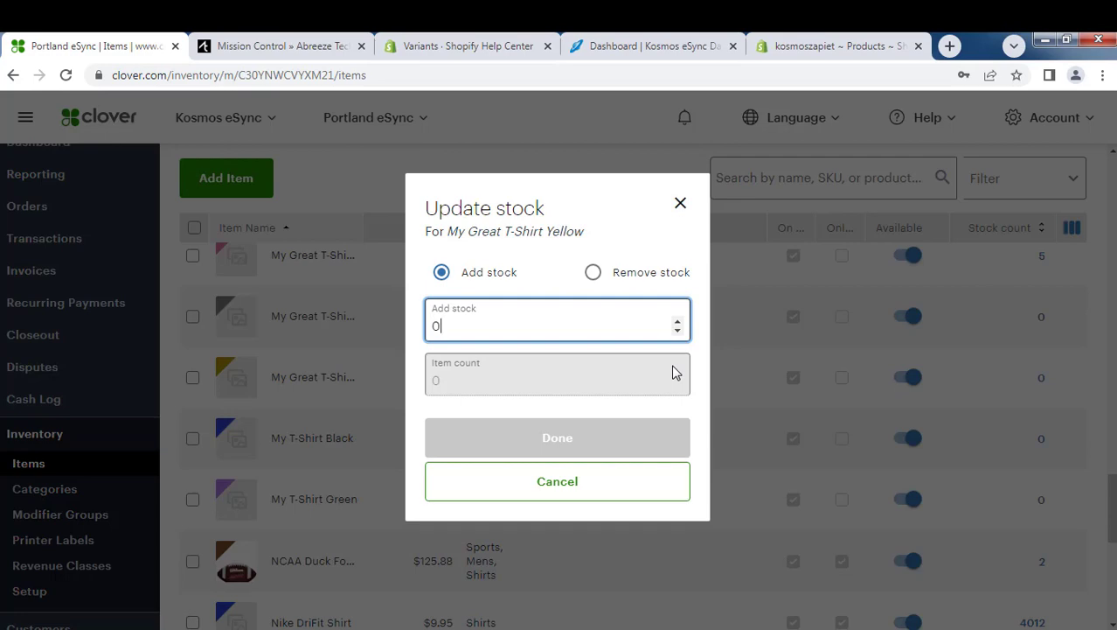
pyautogui.write('5')
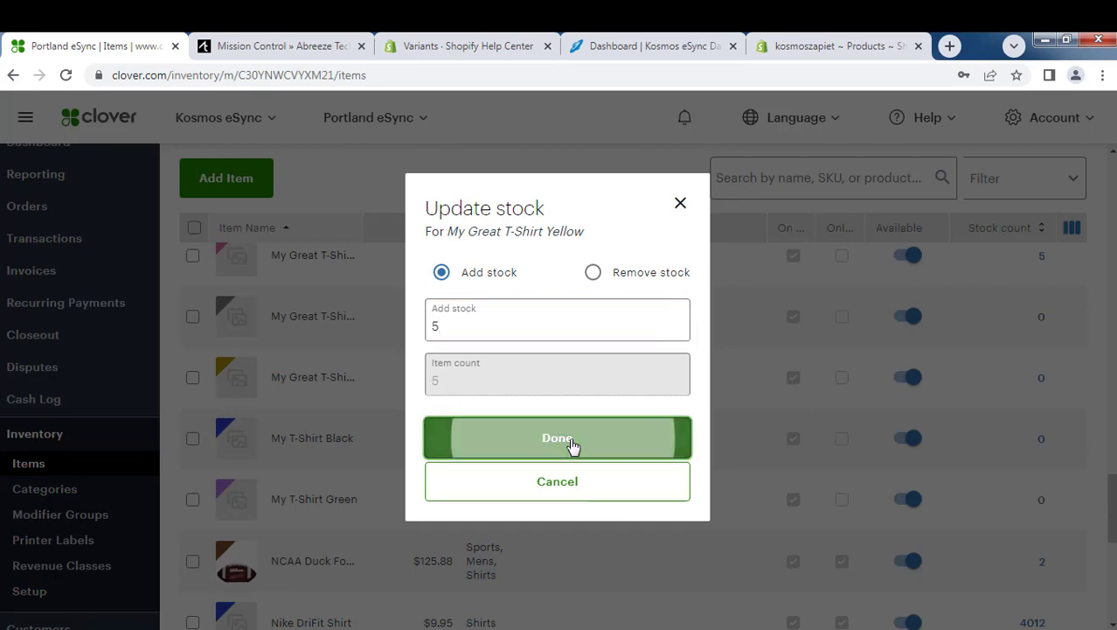
pyautogui.click(556, 437)
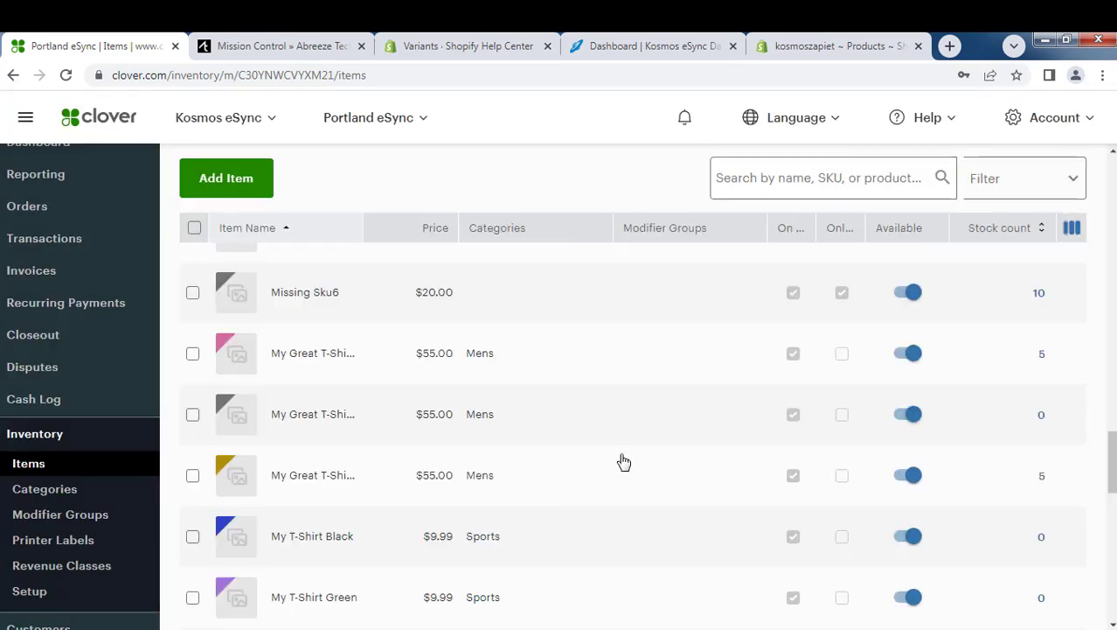
pyautogui.moveTo(1046, 412)
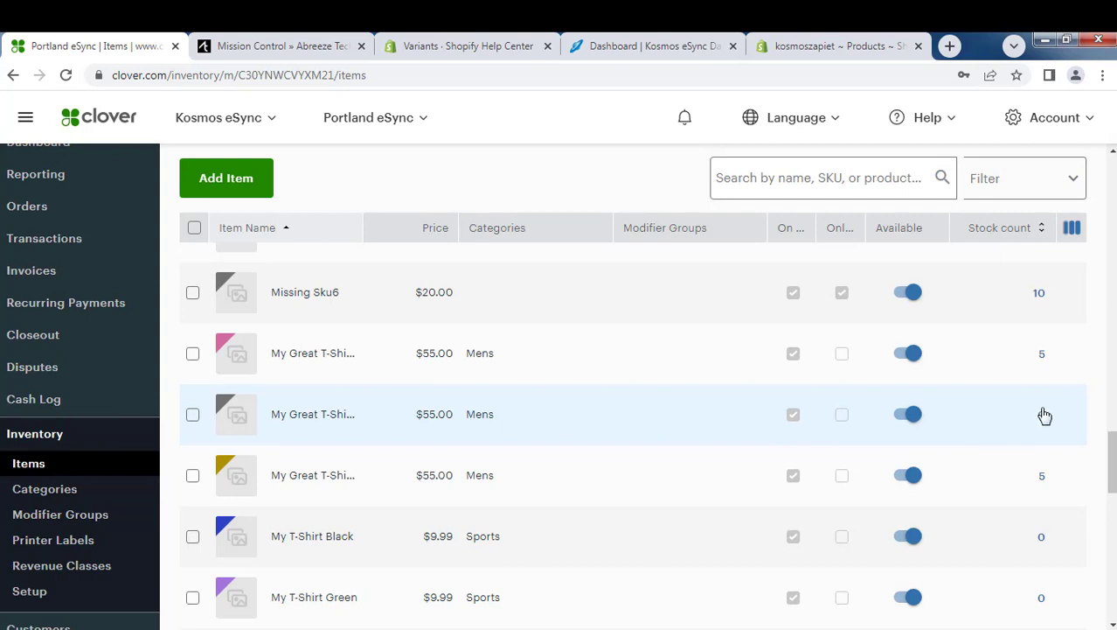
pyautogui.click(1046, 414)
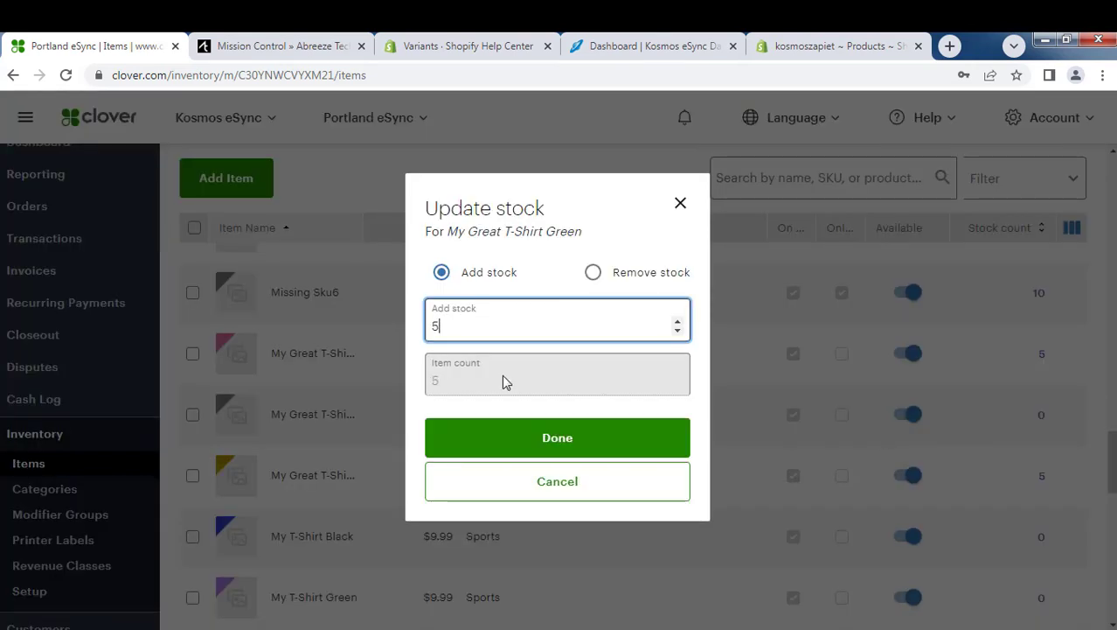
pyautogui.click(556, 437)
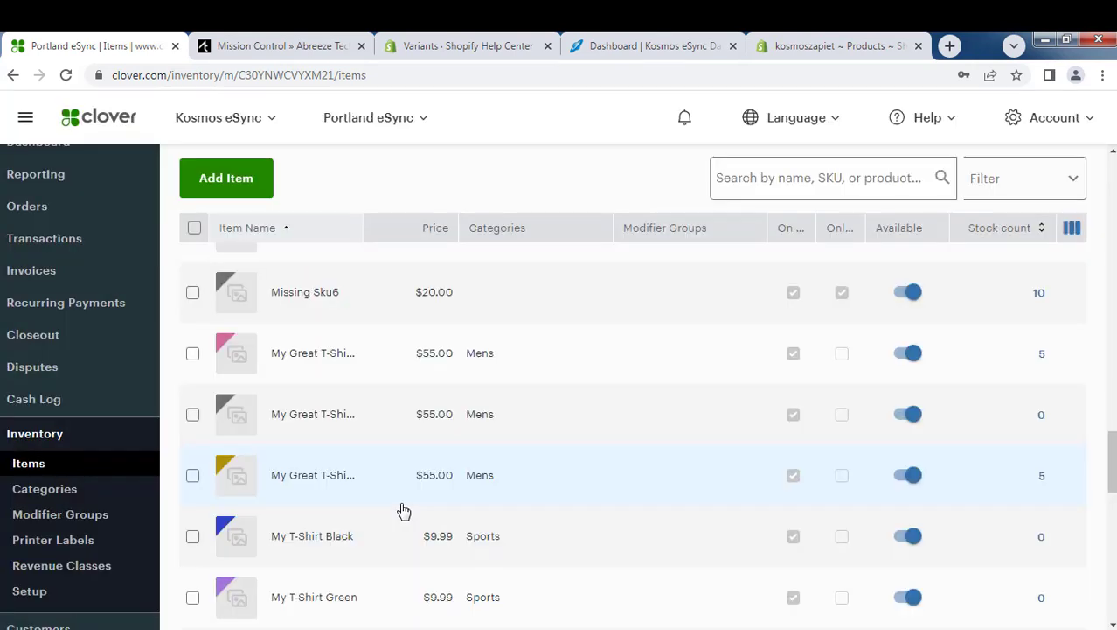
pyautogui.scroll(3)
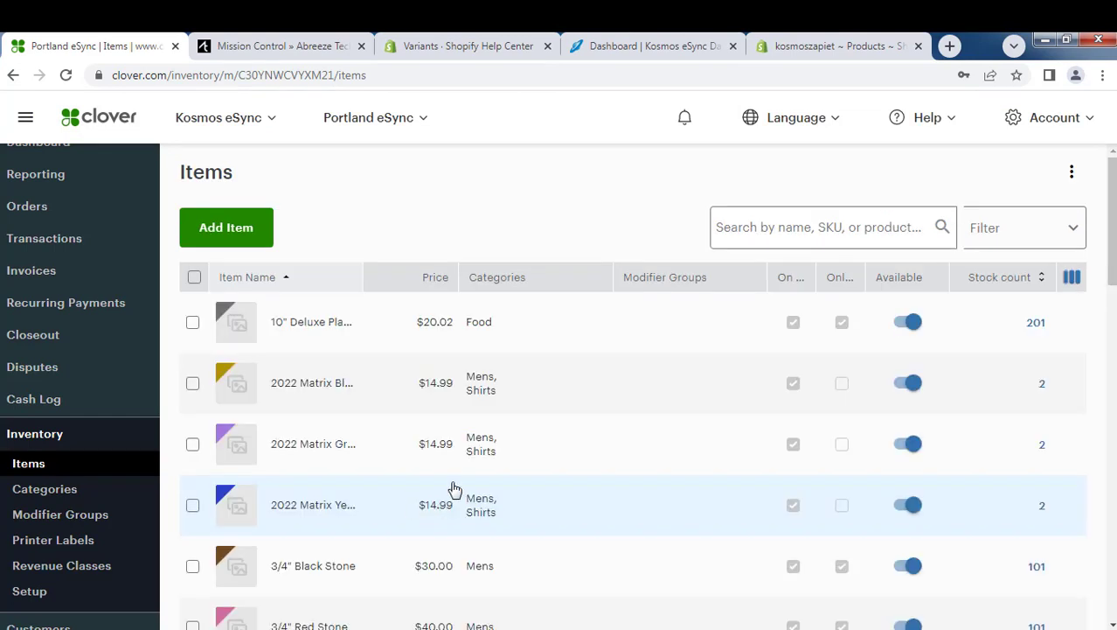
pyautogui.moveTo(461, 259)
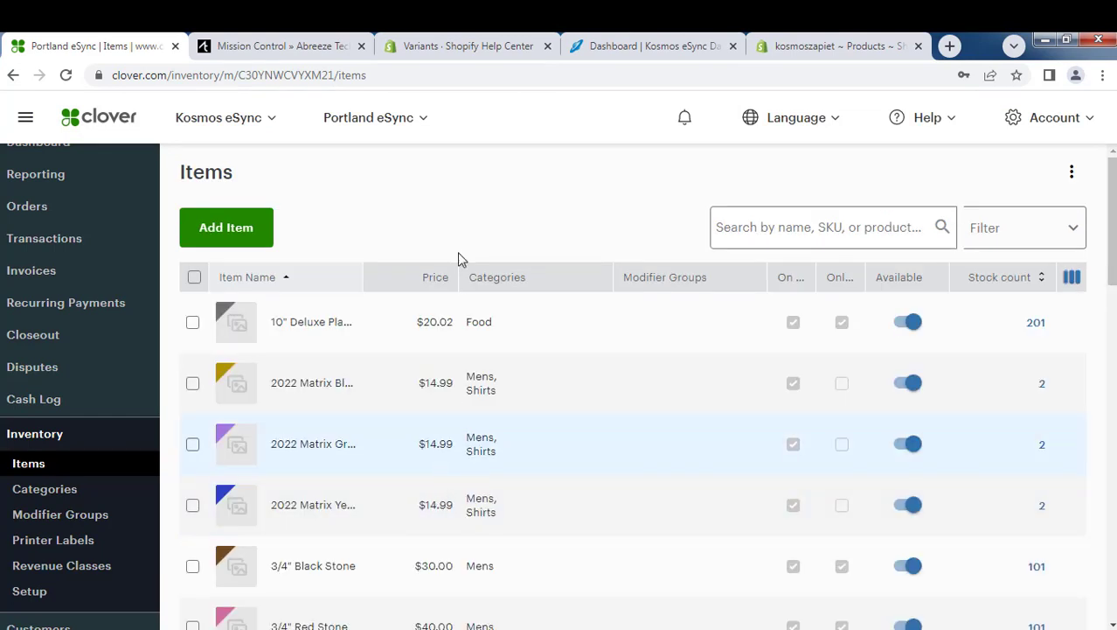
pyautogui.moveTo(487, 209)
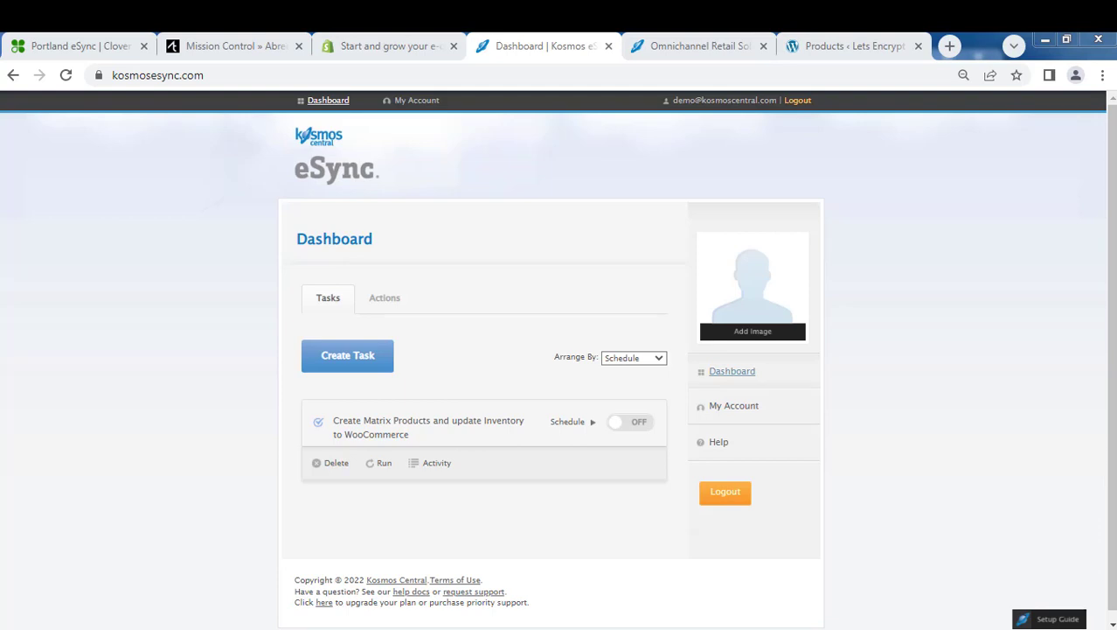
pyautogui.moveTo(400, 429)
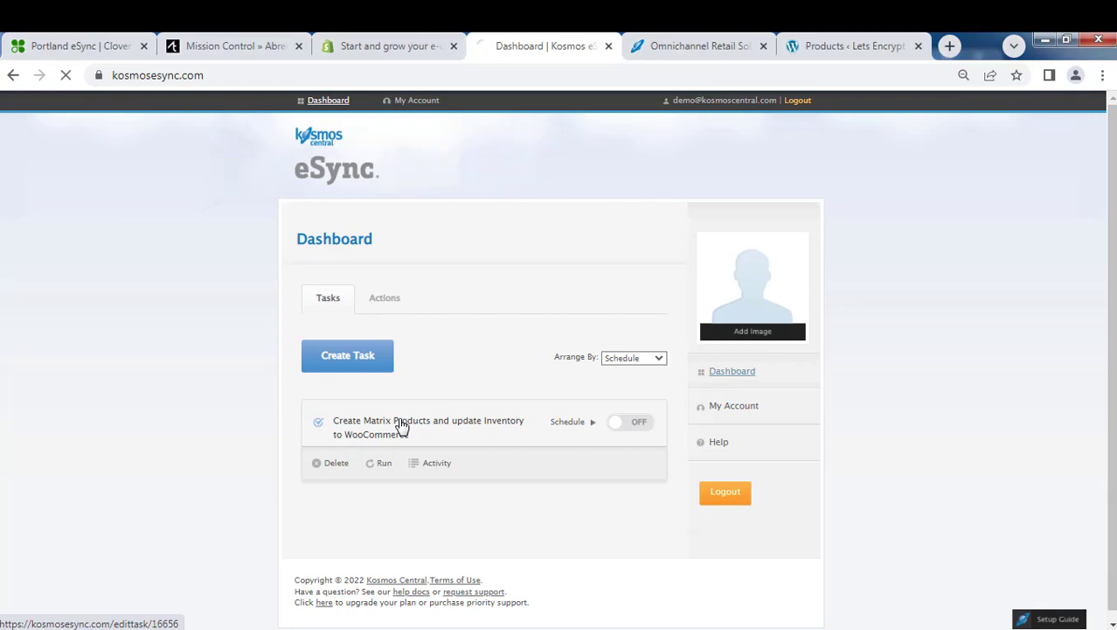
# - Run the Create Matrix Products task and review its 5 Minutes schedule option, leaving scheduling off
pyautogui.click(428, 427)
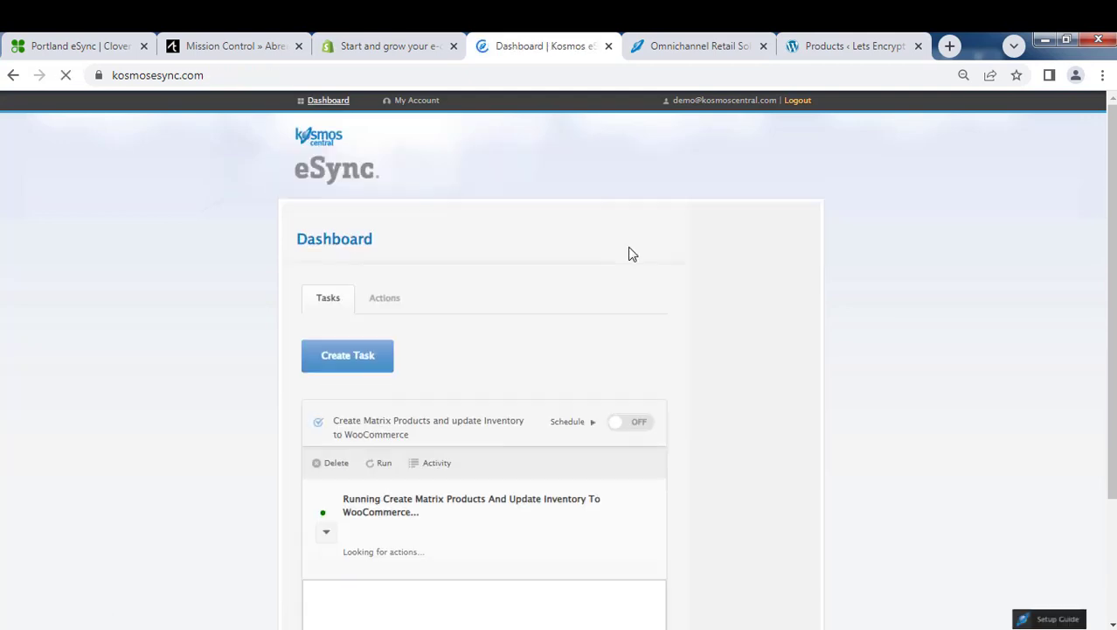
pyautogui.click(567, 420)
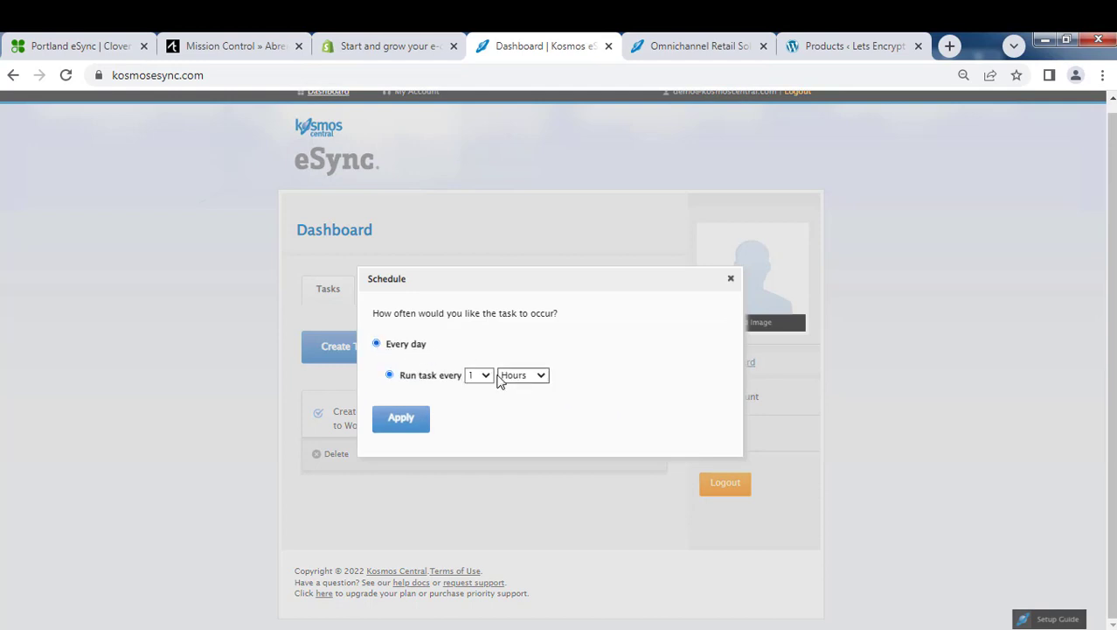
pyautogui.click(521, 374)
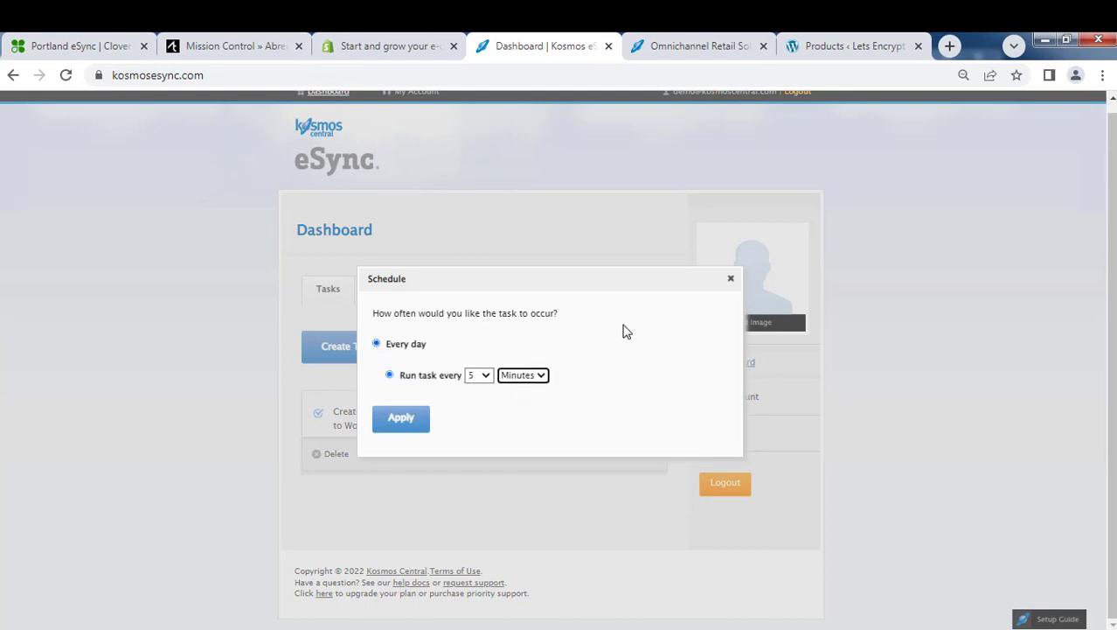
pyautogui.click(731, 278)
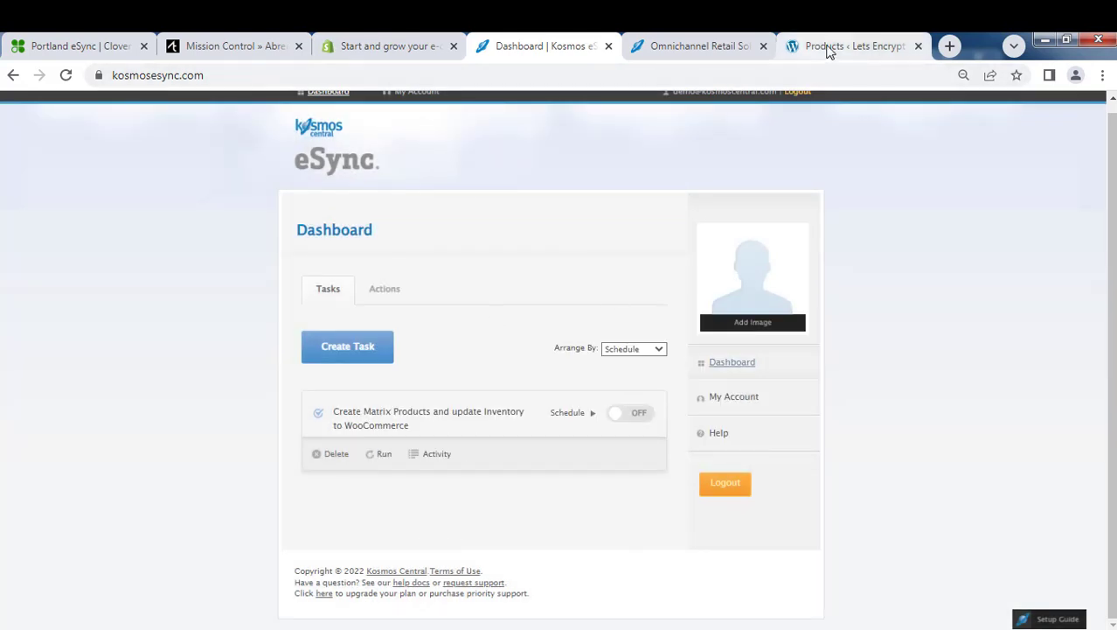
# - Check WooCommerce's All Products list, which currently holds three products
pyautogui.click(853, 46)
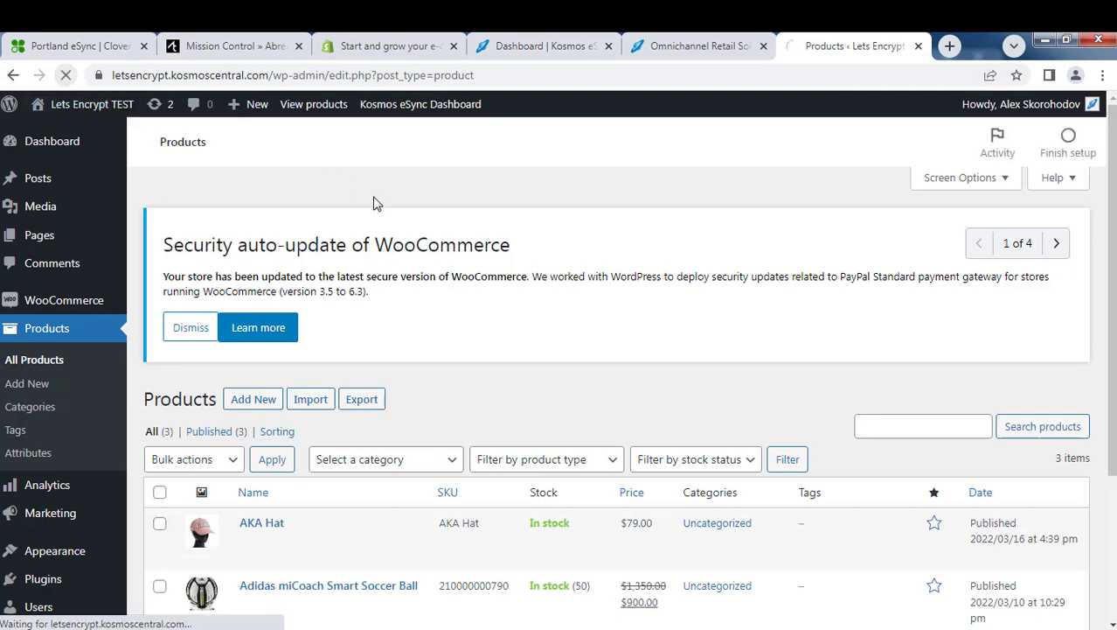
pyautogui.scroll(-3)
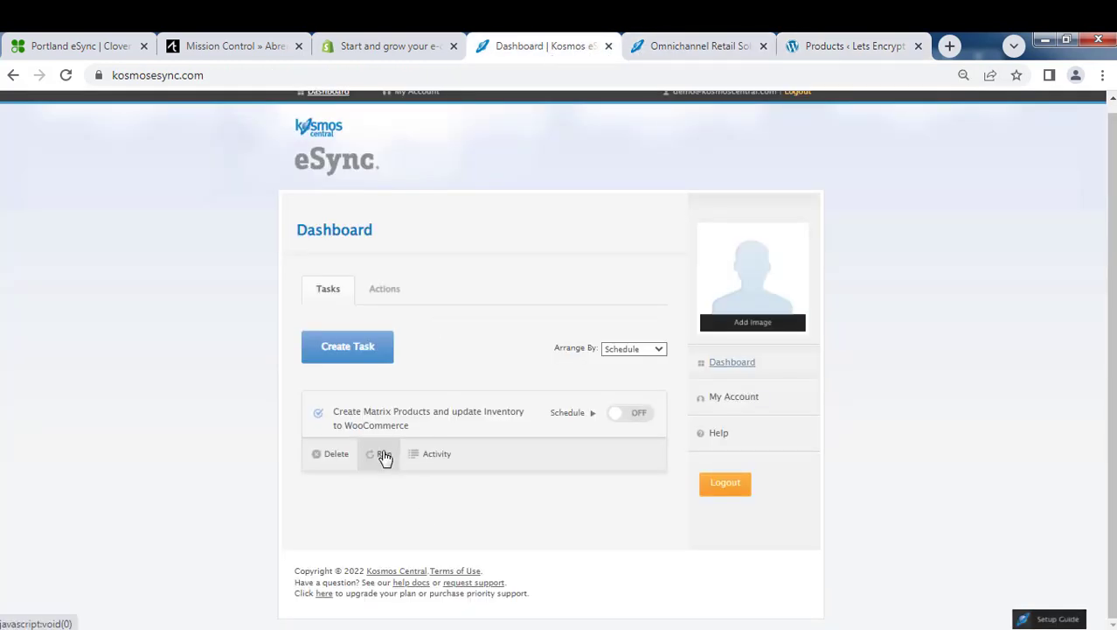
# - Run the matrix products task again and download its latest activity log, then return to WooCommerce products
pyautogui.click(377, 453)
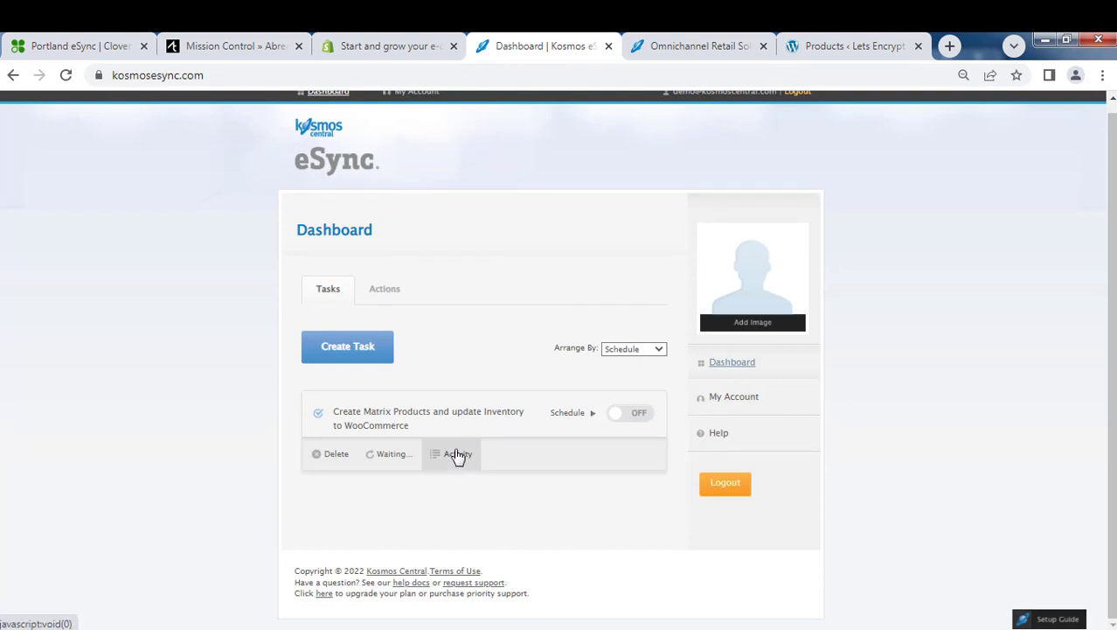
pyautogui.click(453, 453)
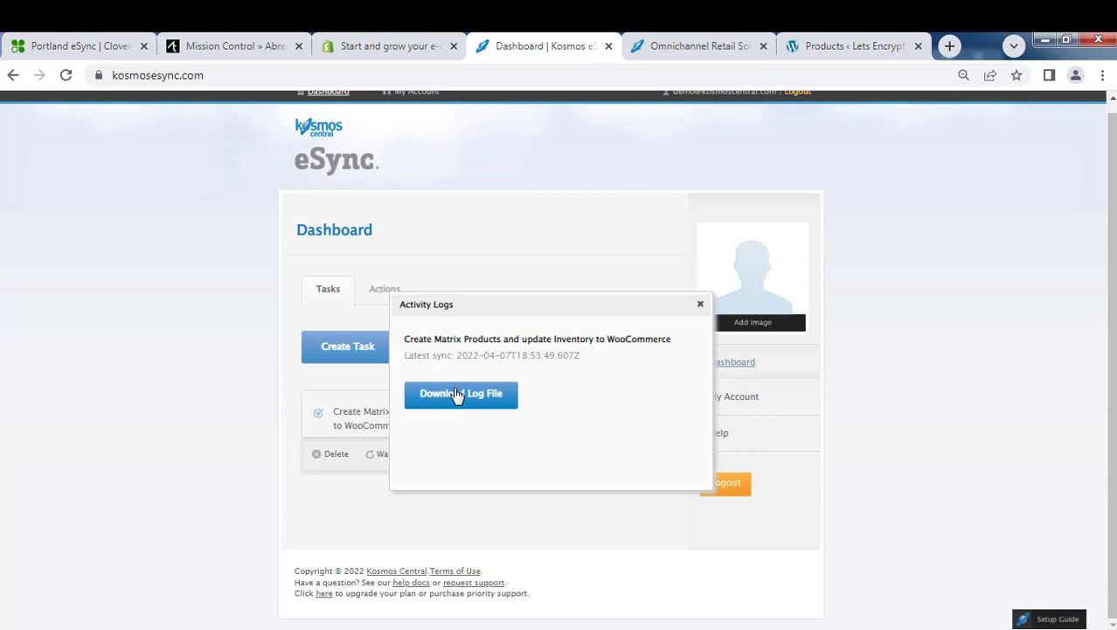
pyautogui.click(462, 392)
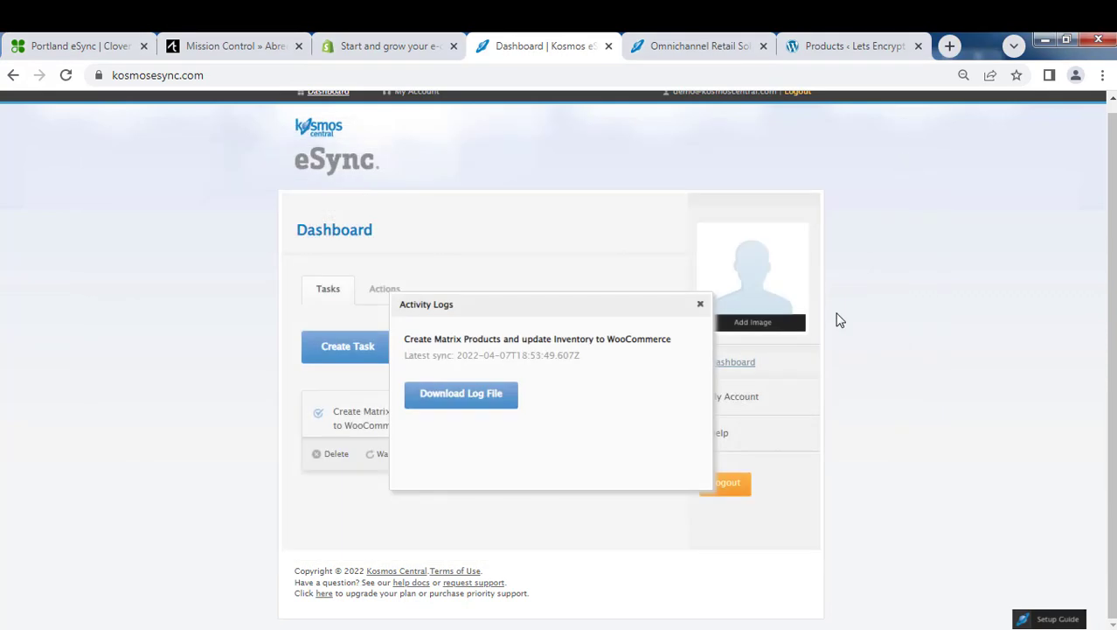
pyautogui.click(701, 304)
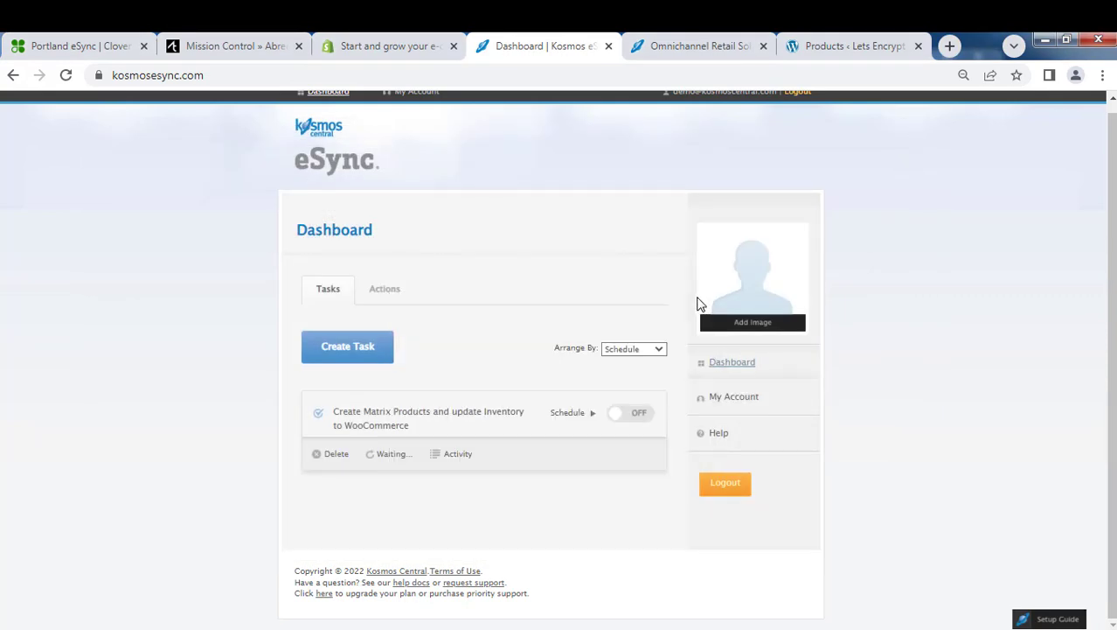
pyautogui.click(853, 45)
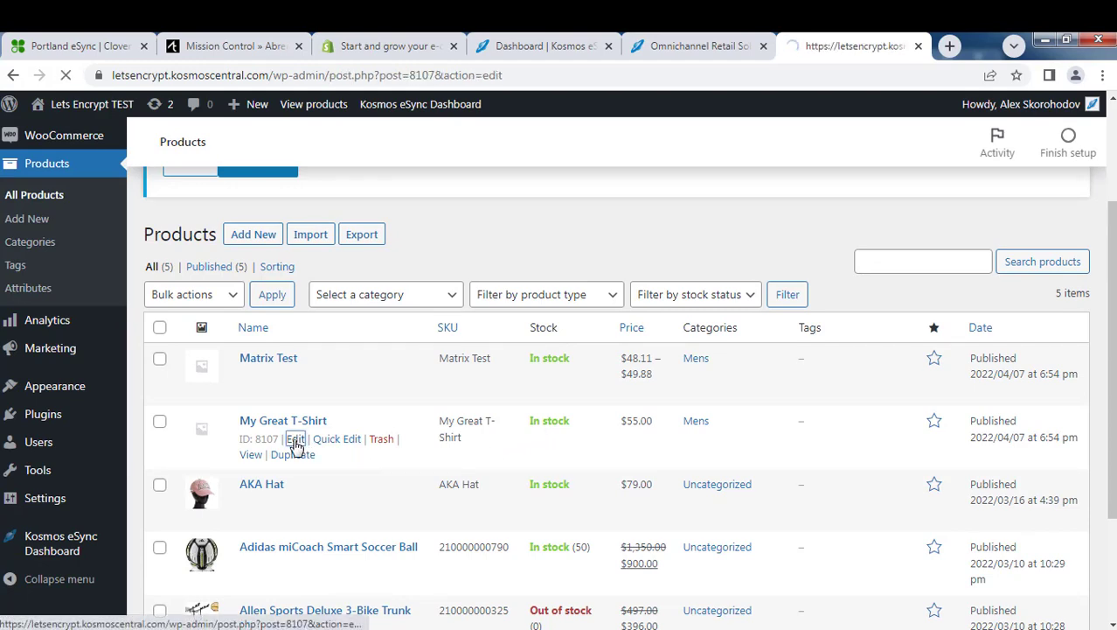
# - Confirm My Great T-Shirt's Black, Green and Yellow variations (Black stock 5), then switch to Kosmos Central
pyautogui.click(295, 437)
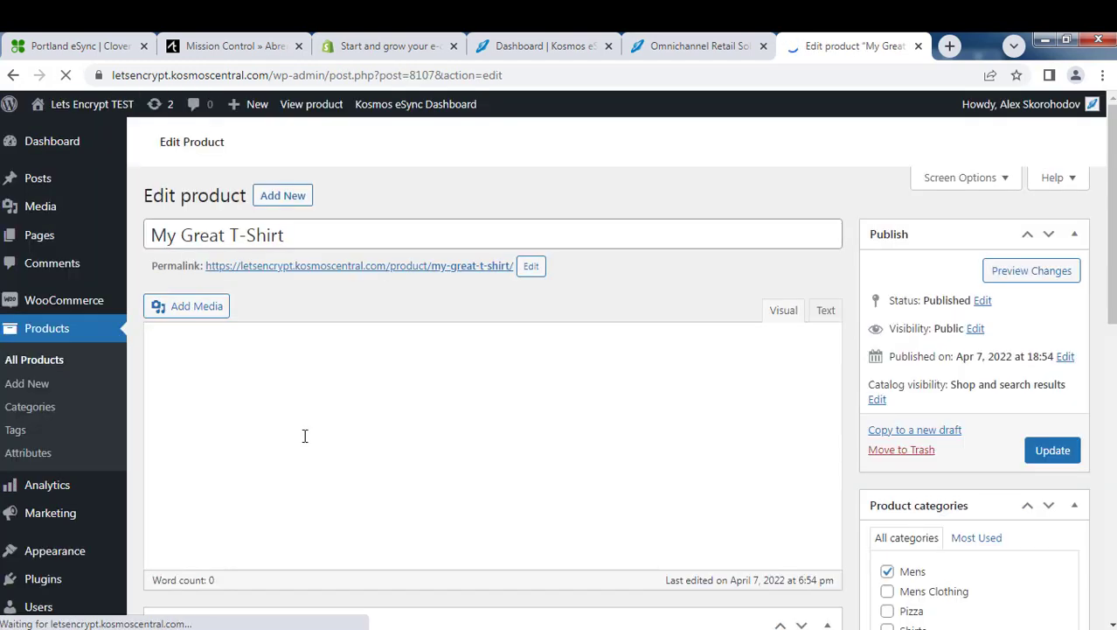
pyautogui.scroll(-3)
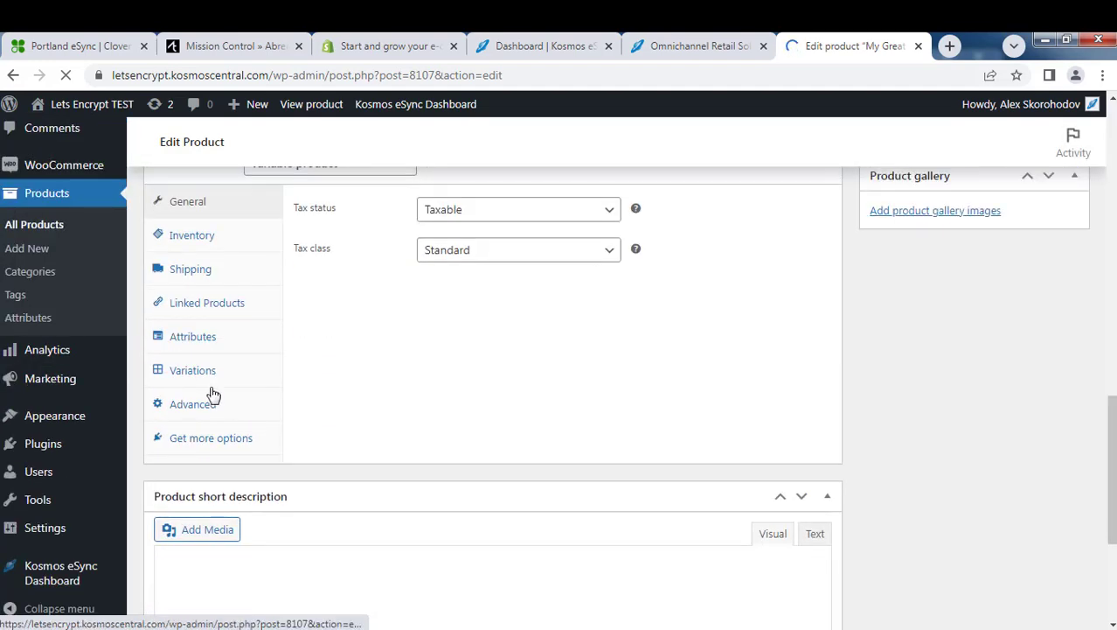
pyautogui.click(192, 371)
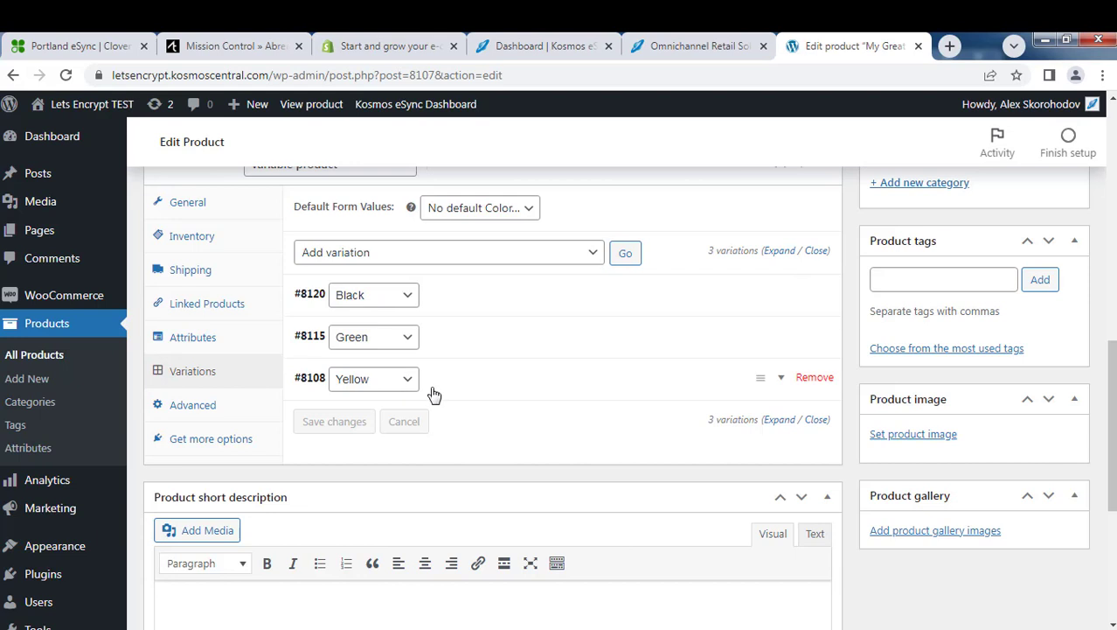
pyautogui.moveTo(294, 300)
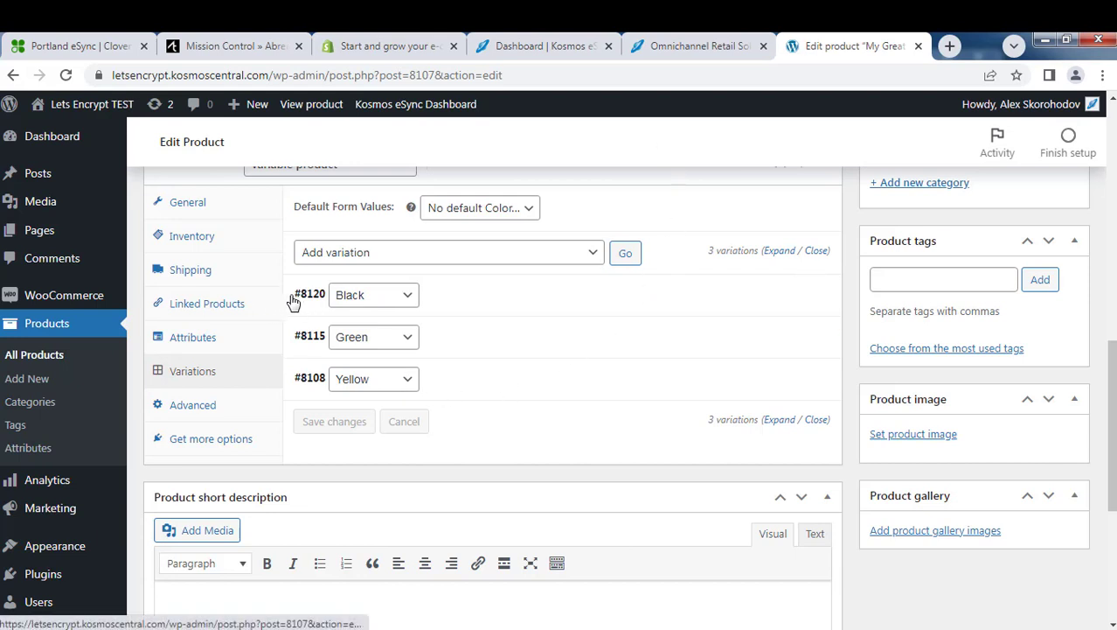
pyautogui.click(311, 293)
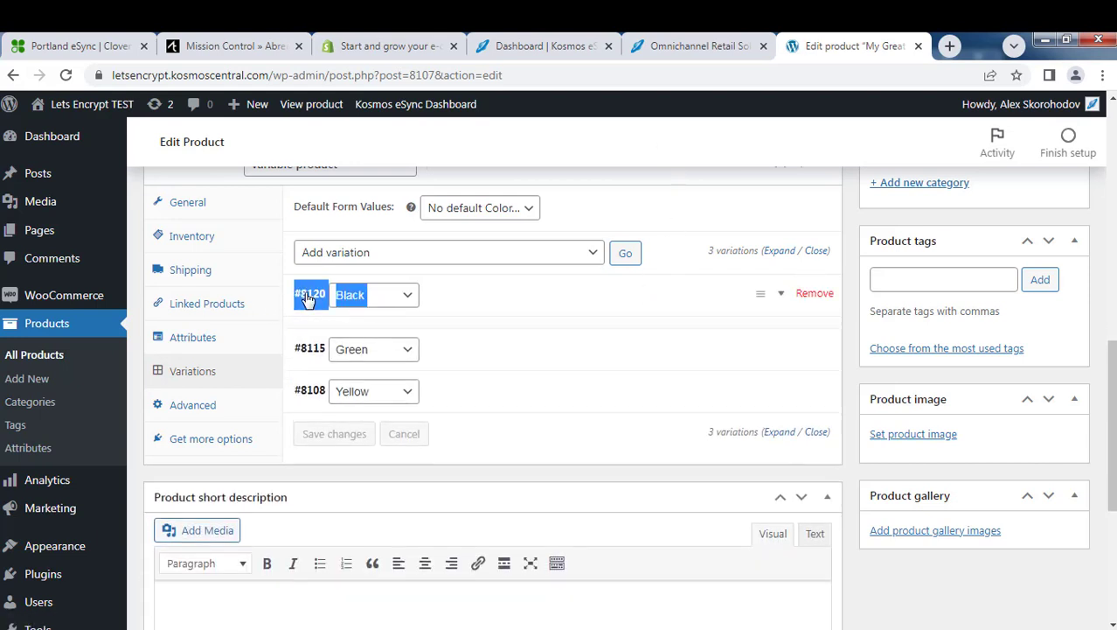
pyautogui.click(312, 293)
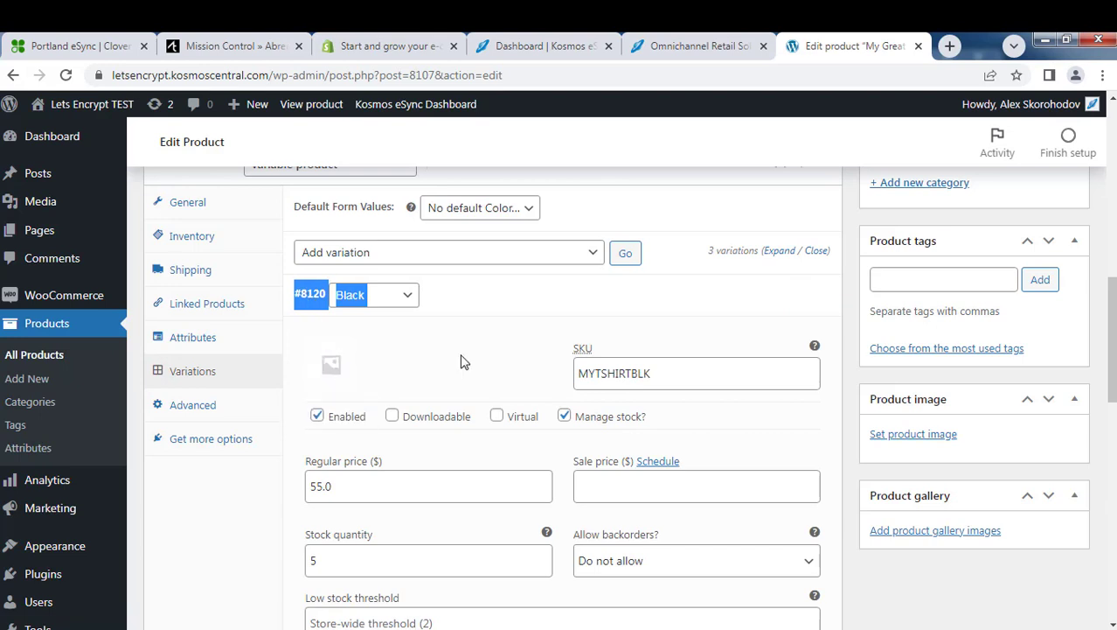
pyautogui.moveTo(696, 45)
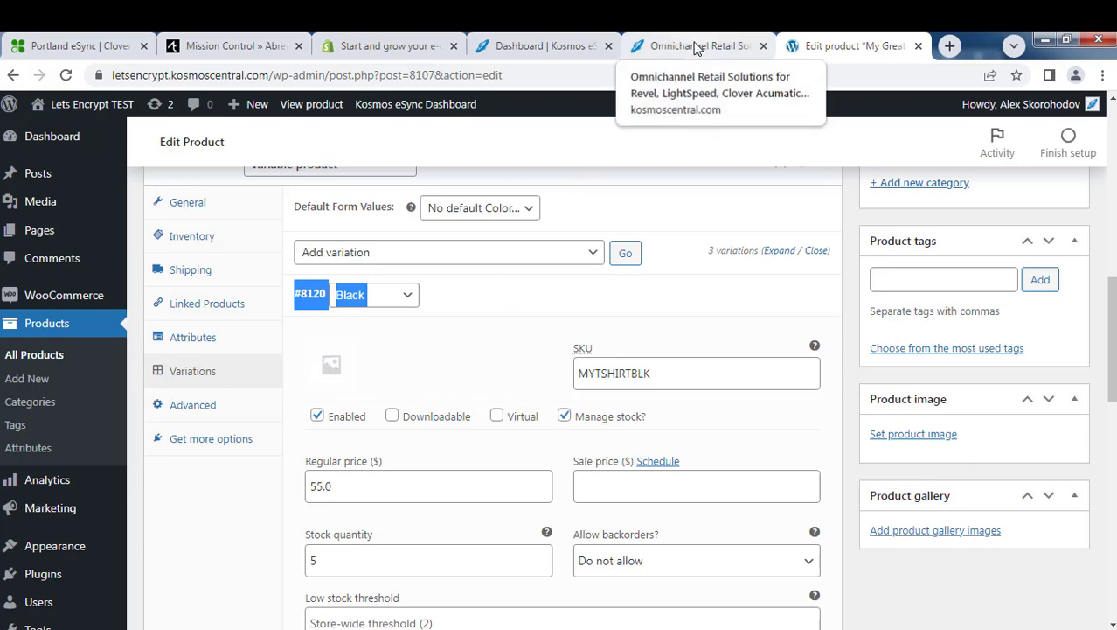
pyautogui.click(699, 45)
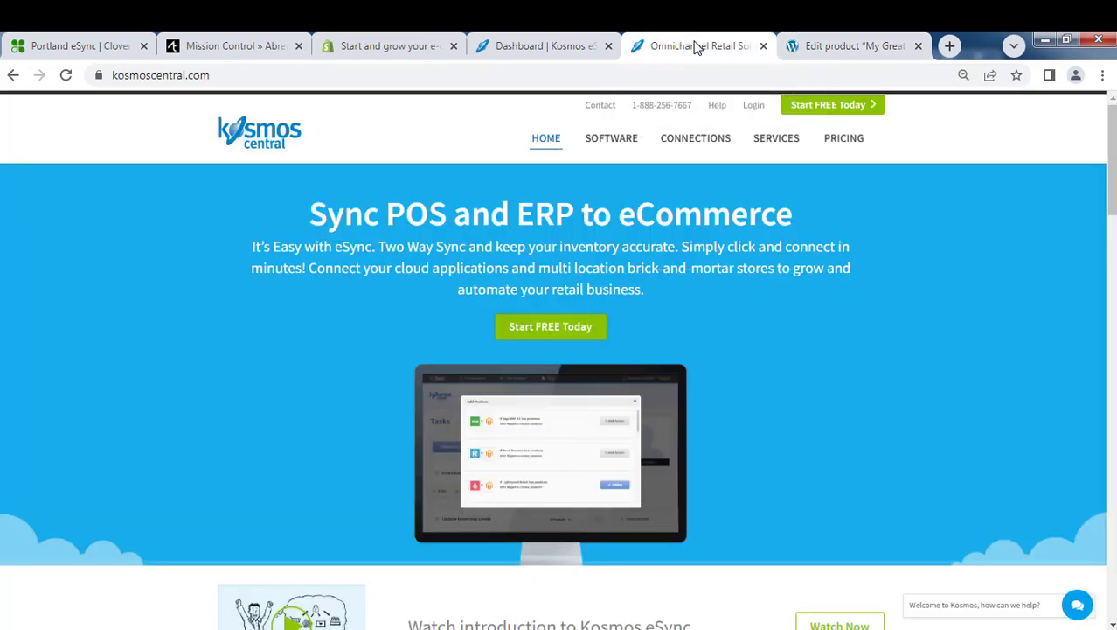